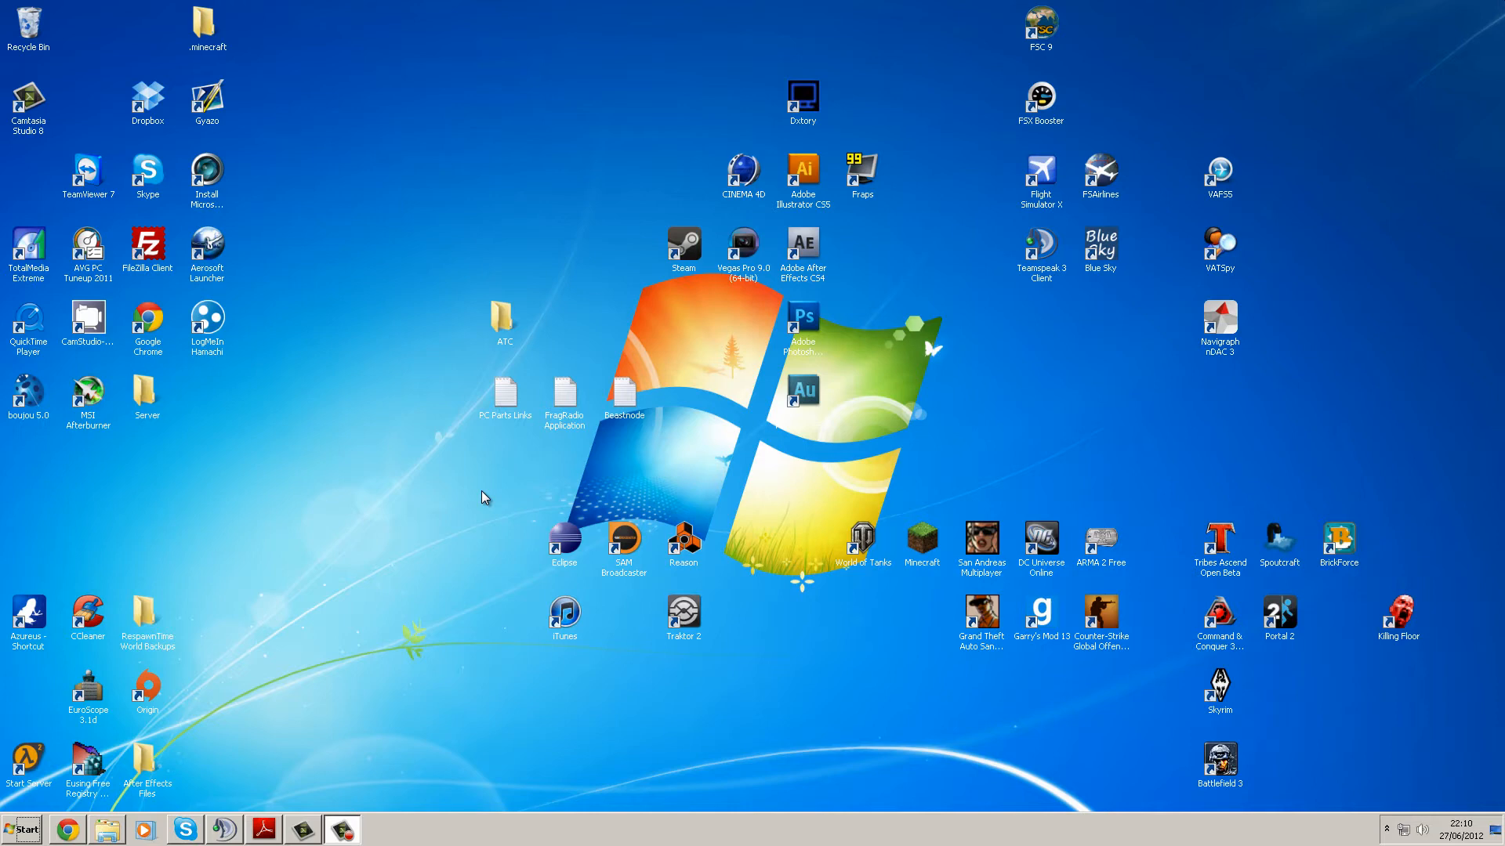
mouse_move(31, 657)
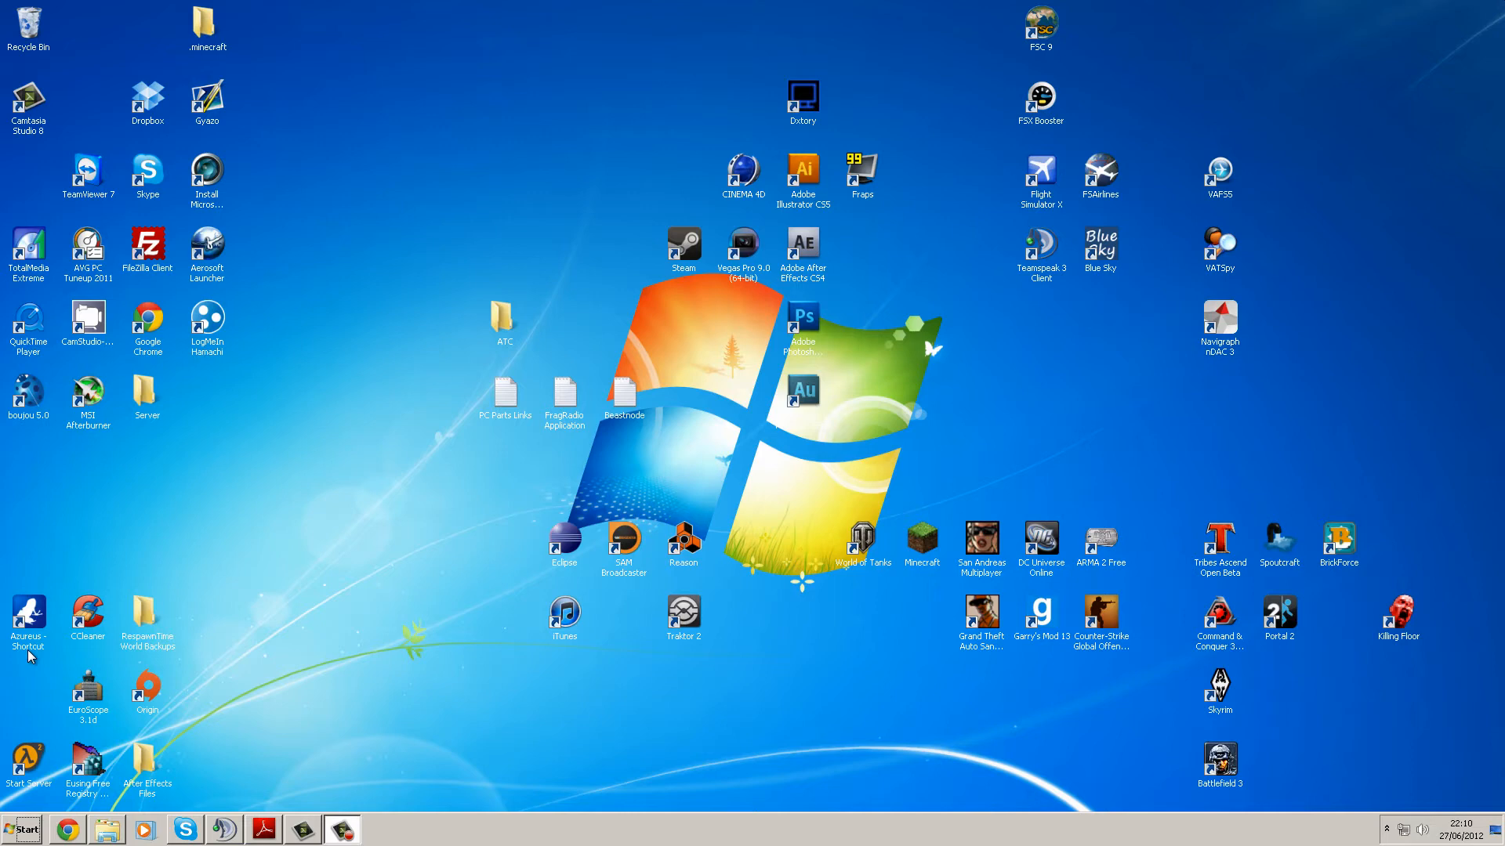
mouse_move(51, 649)
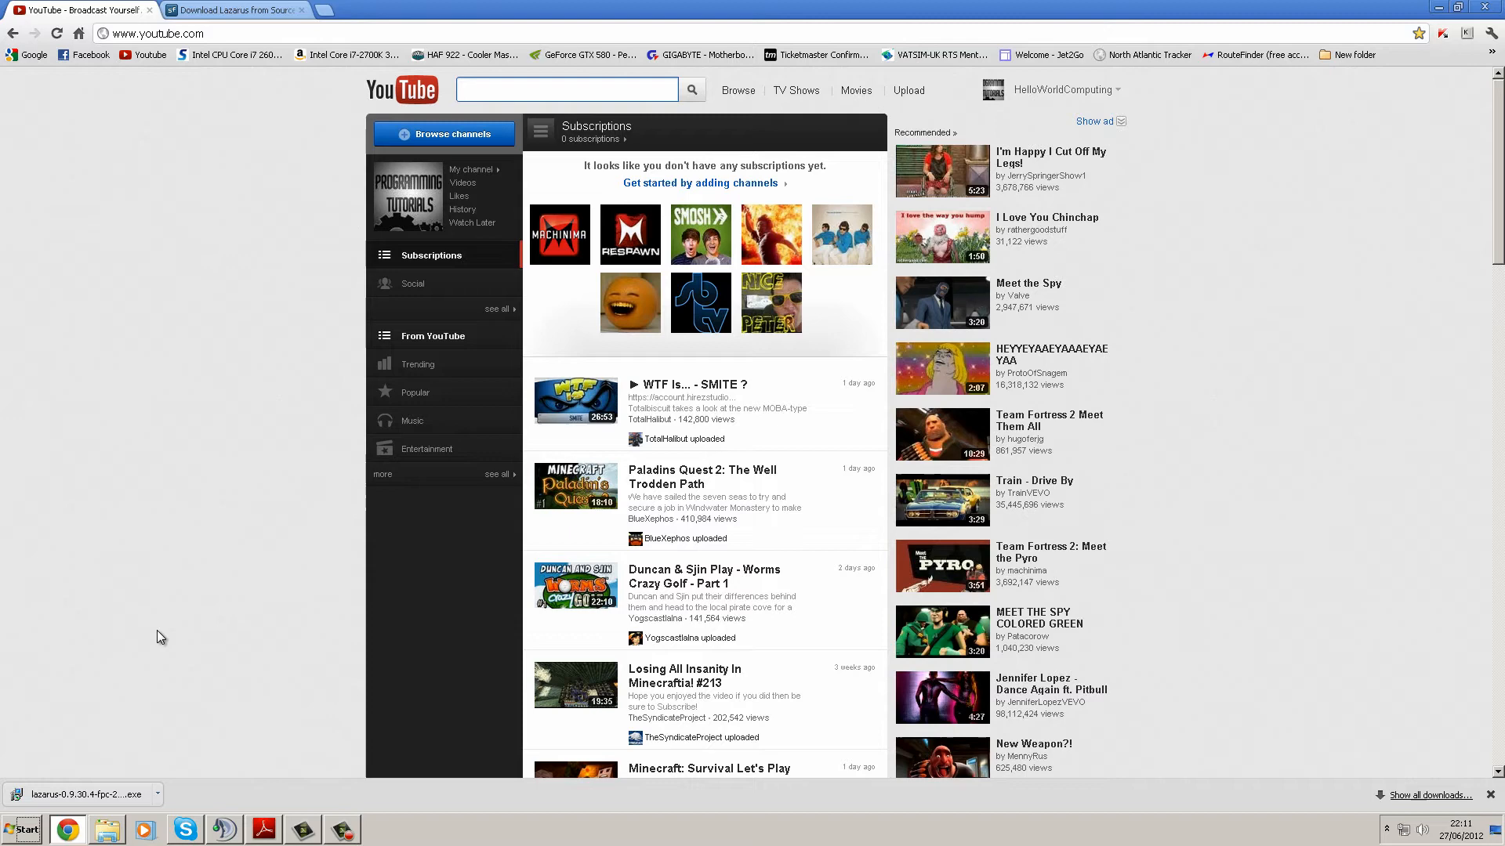
Download lazarus-0.9.30.4-fpc-2.6.0-win32.exe from SourceForge and launch it from the download bar
click(235, 10)
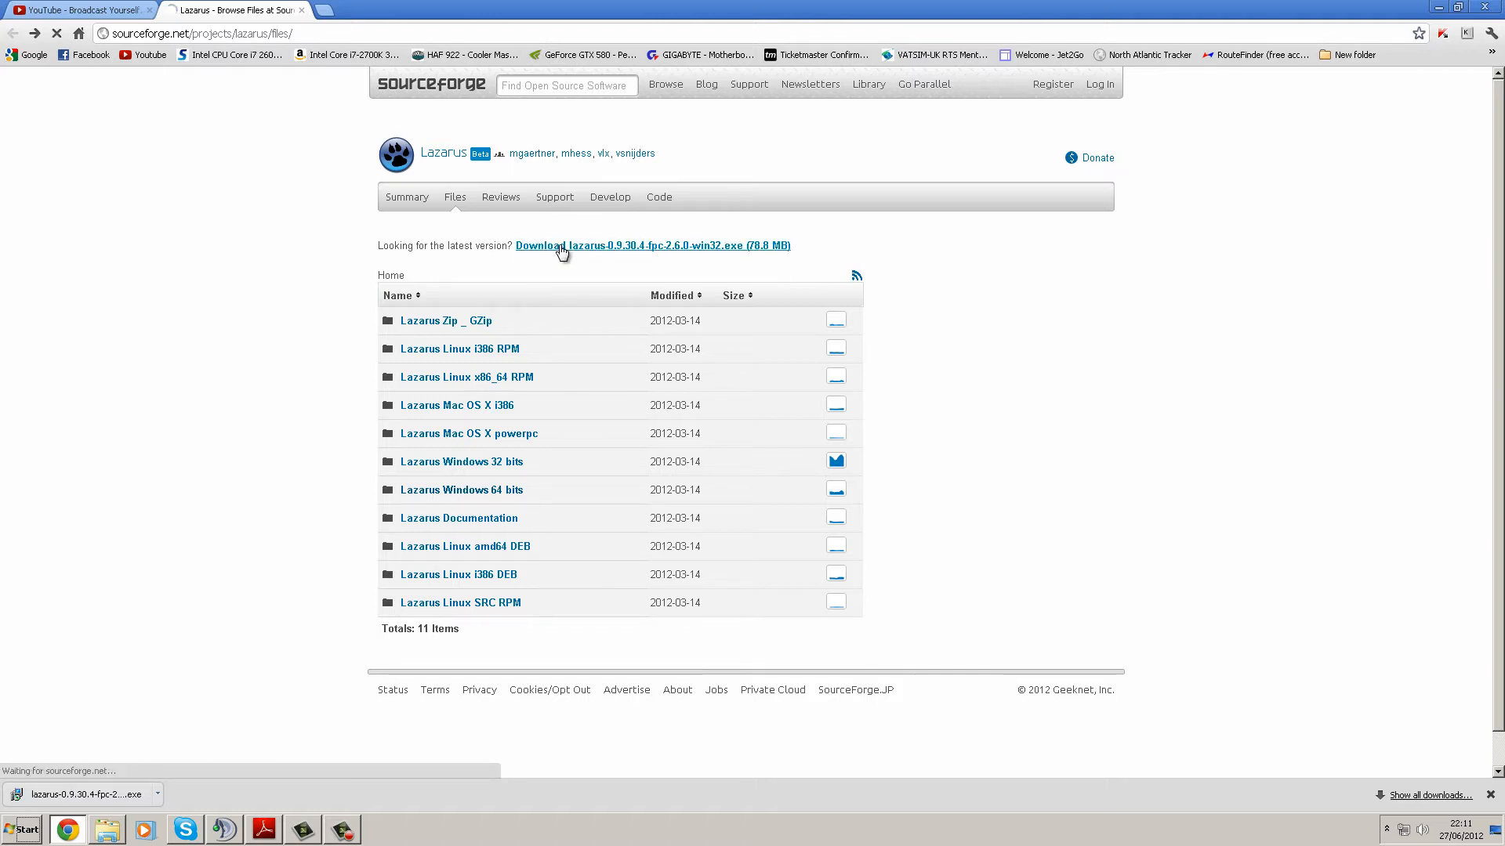
click(652, 246)
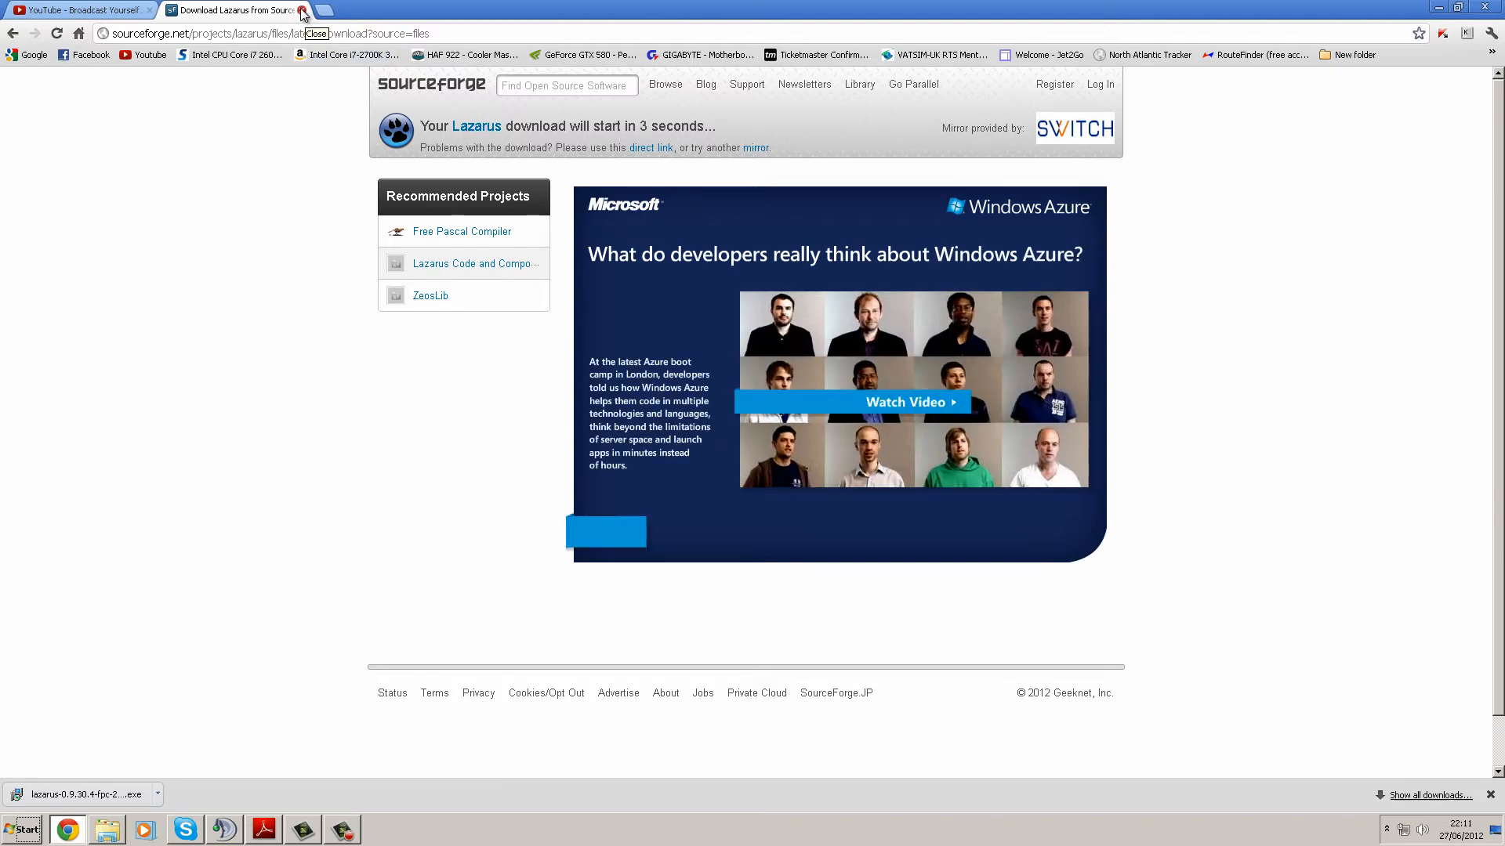
click(303, 9)
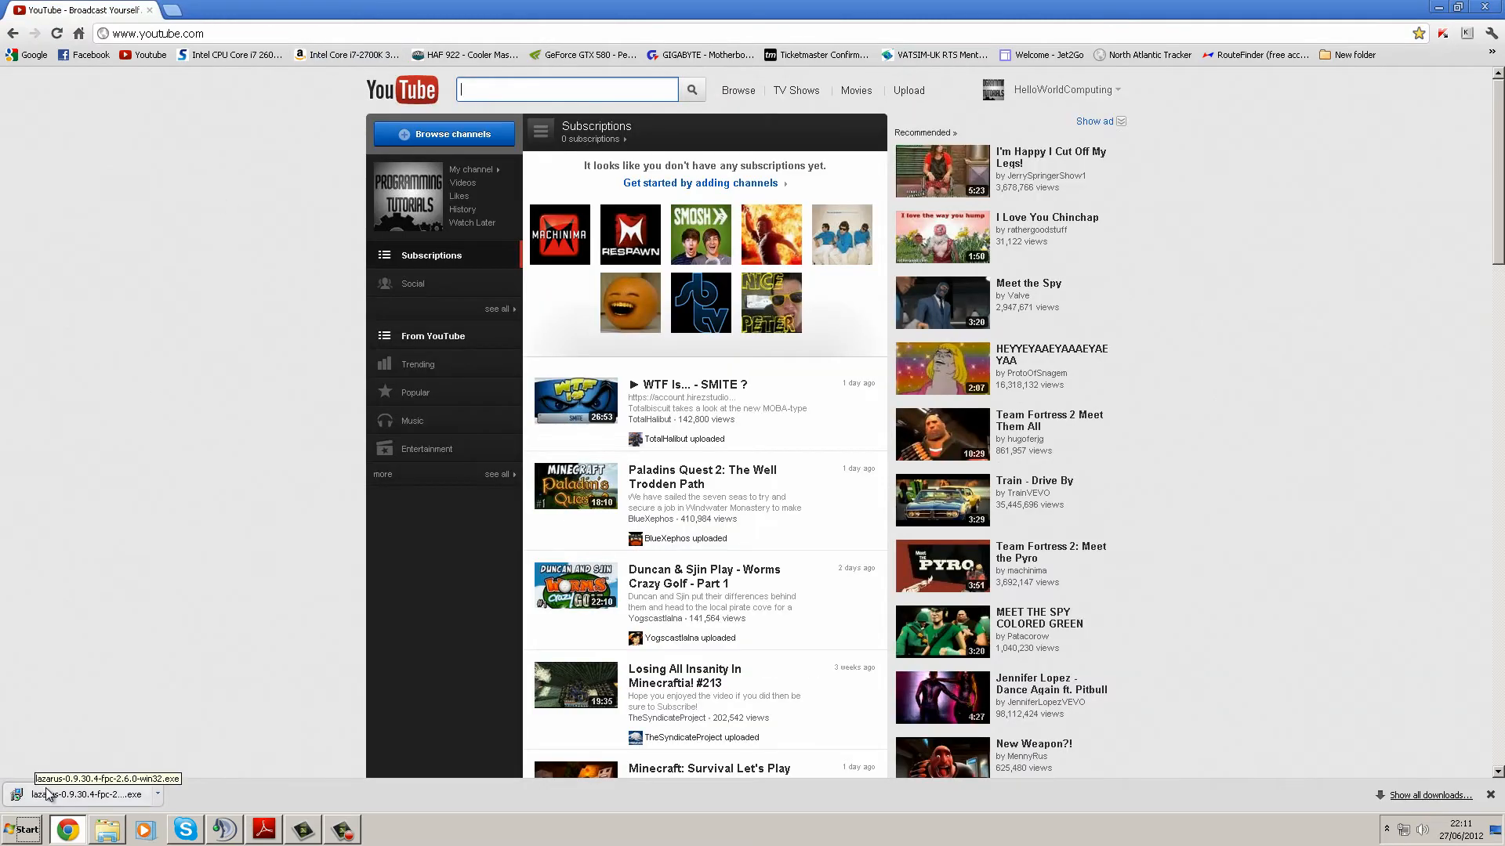
click(86, 793)
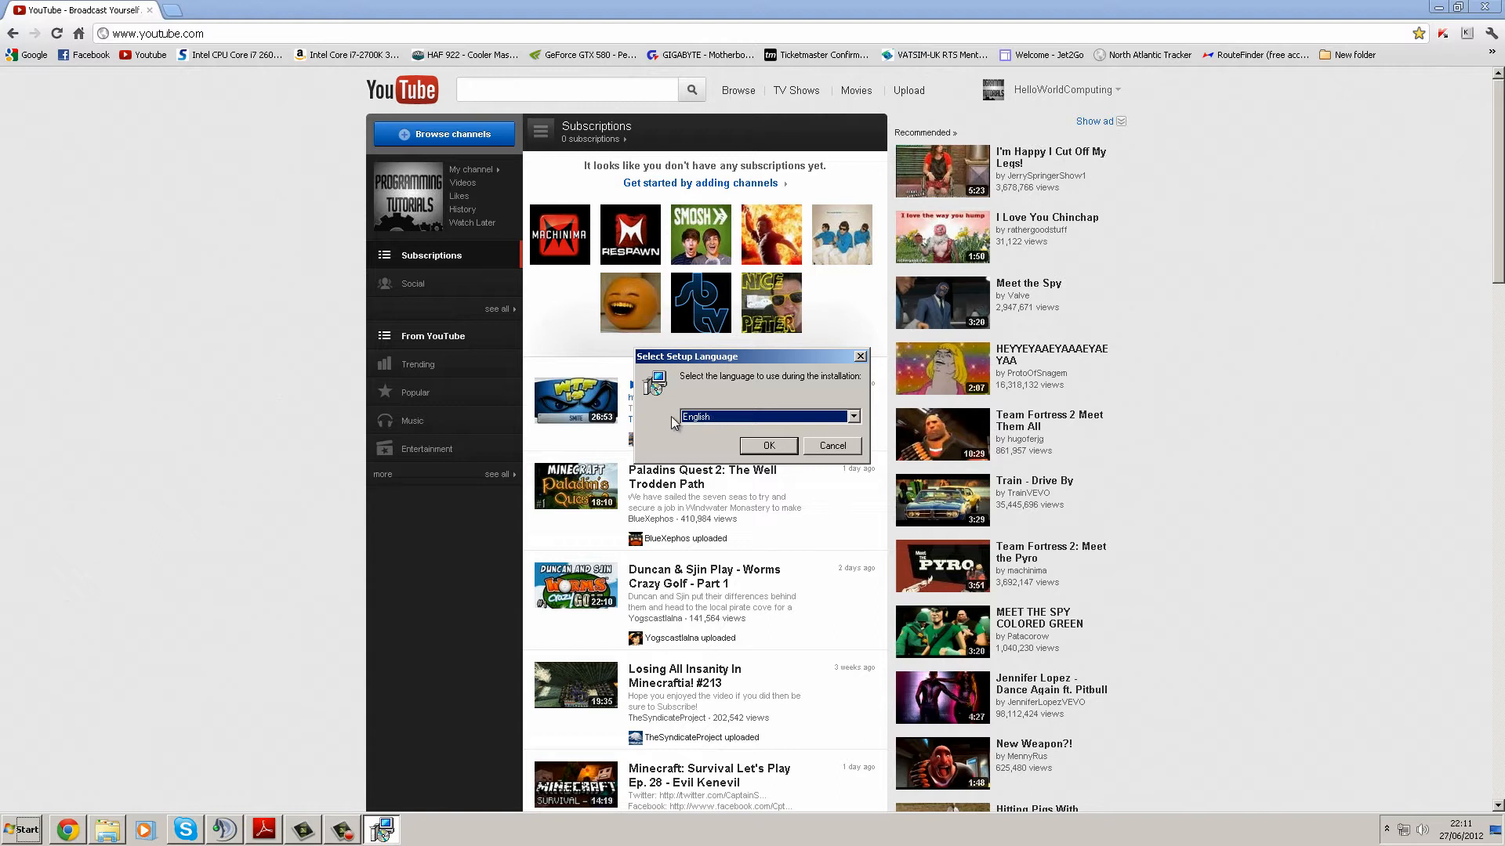
mouse_move(773, 424)
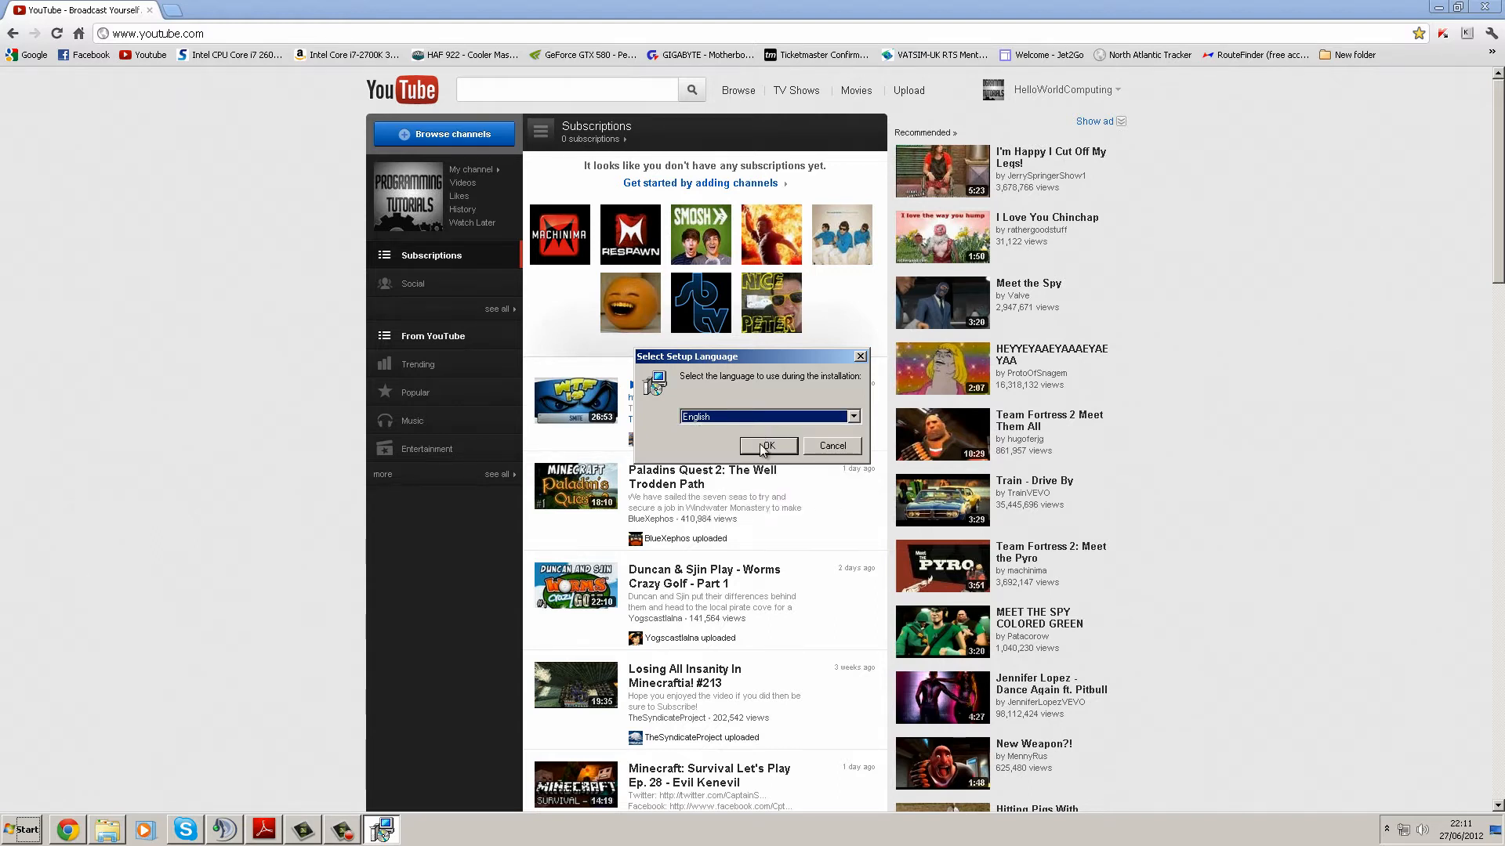
Accept English, default location, full components, default Start Menu folder and desktop icon in Lazarus Setup
click(768, 445)
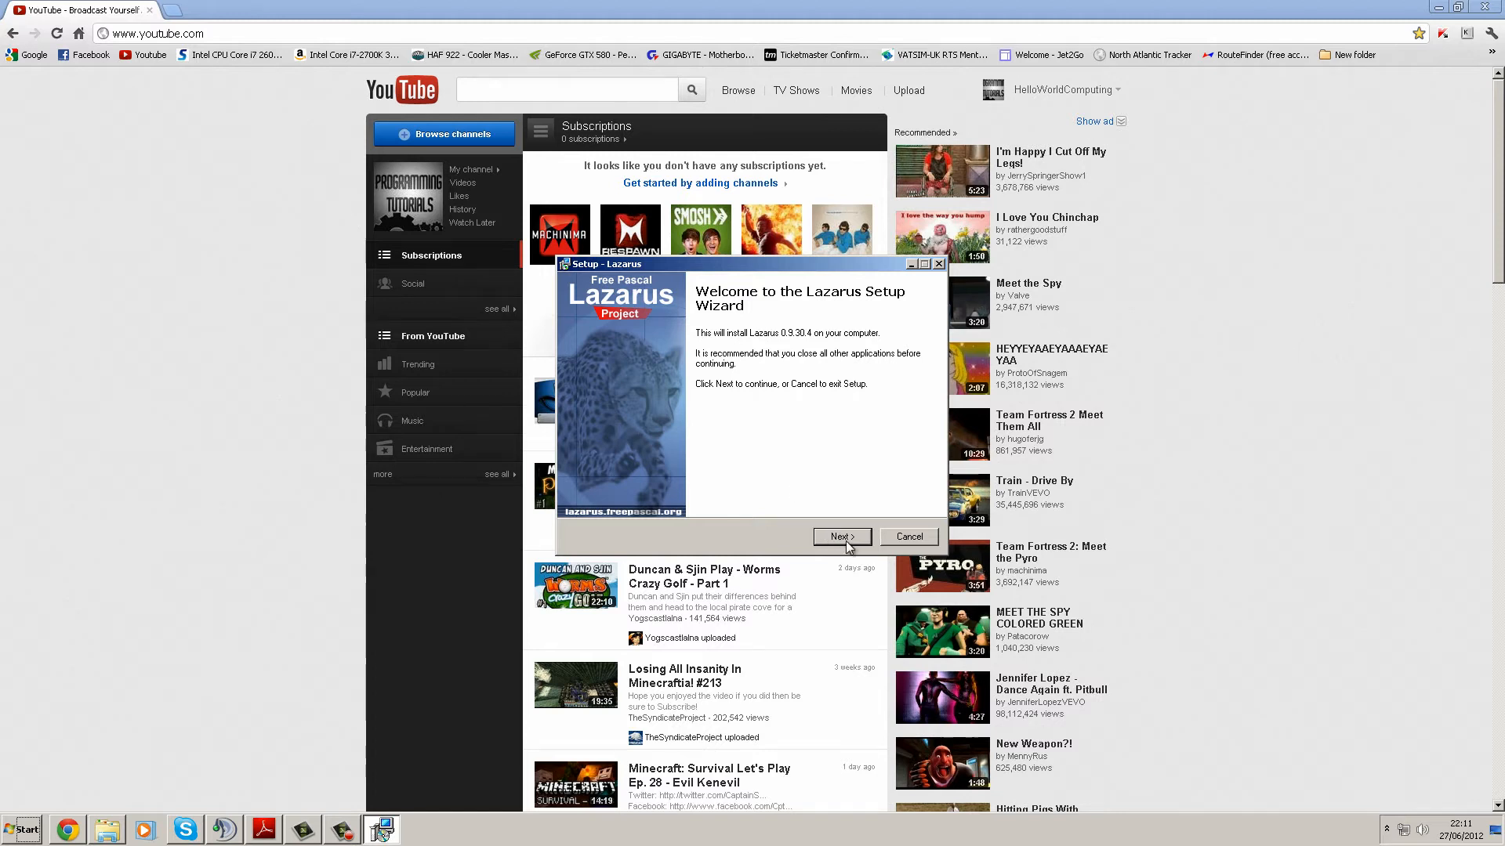
click(840, 536)
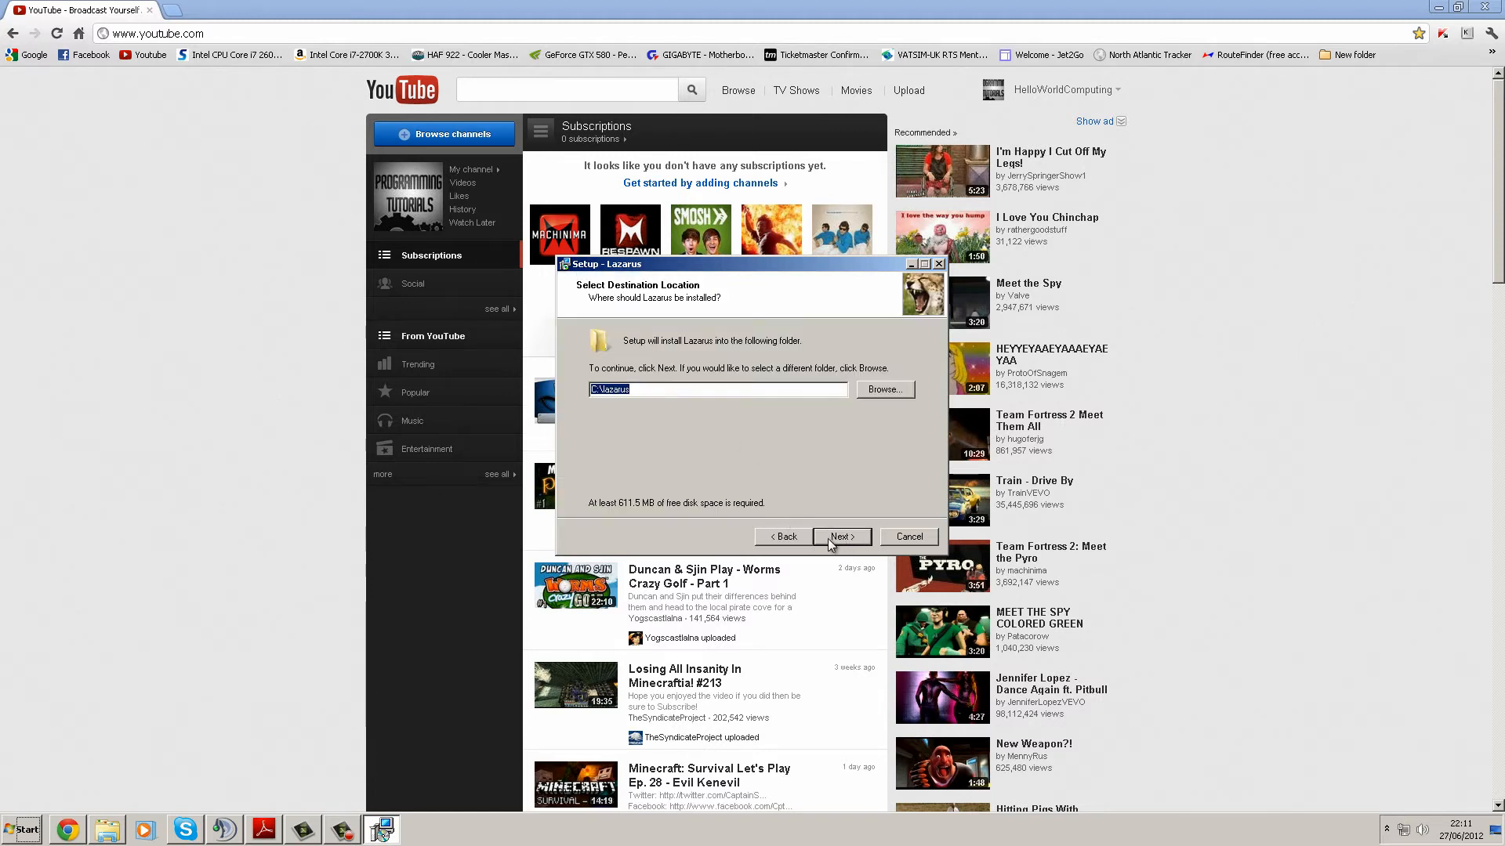
click(840, 536)
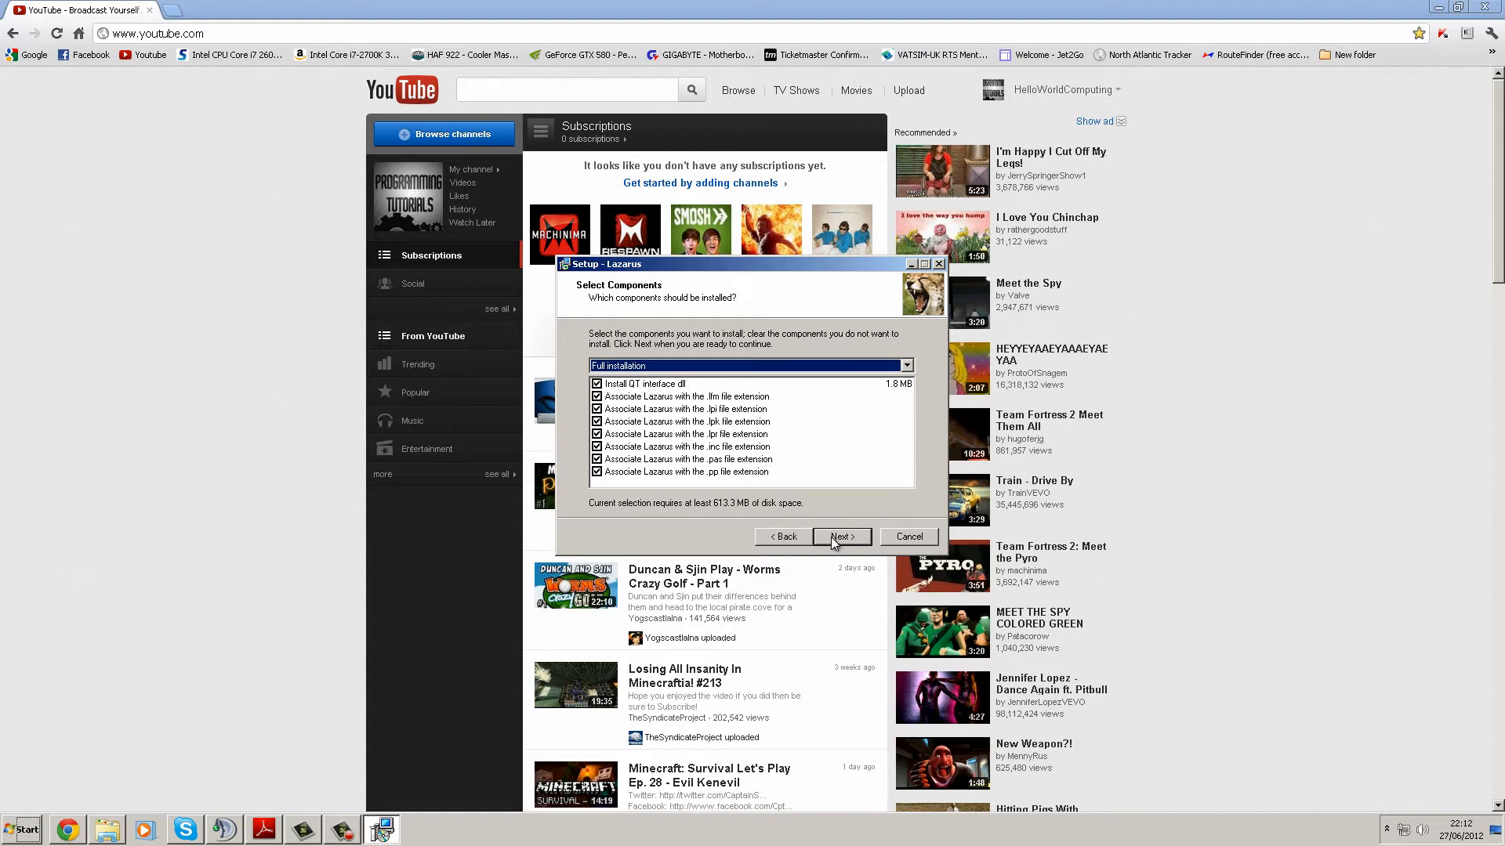
click(839, 536)
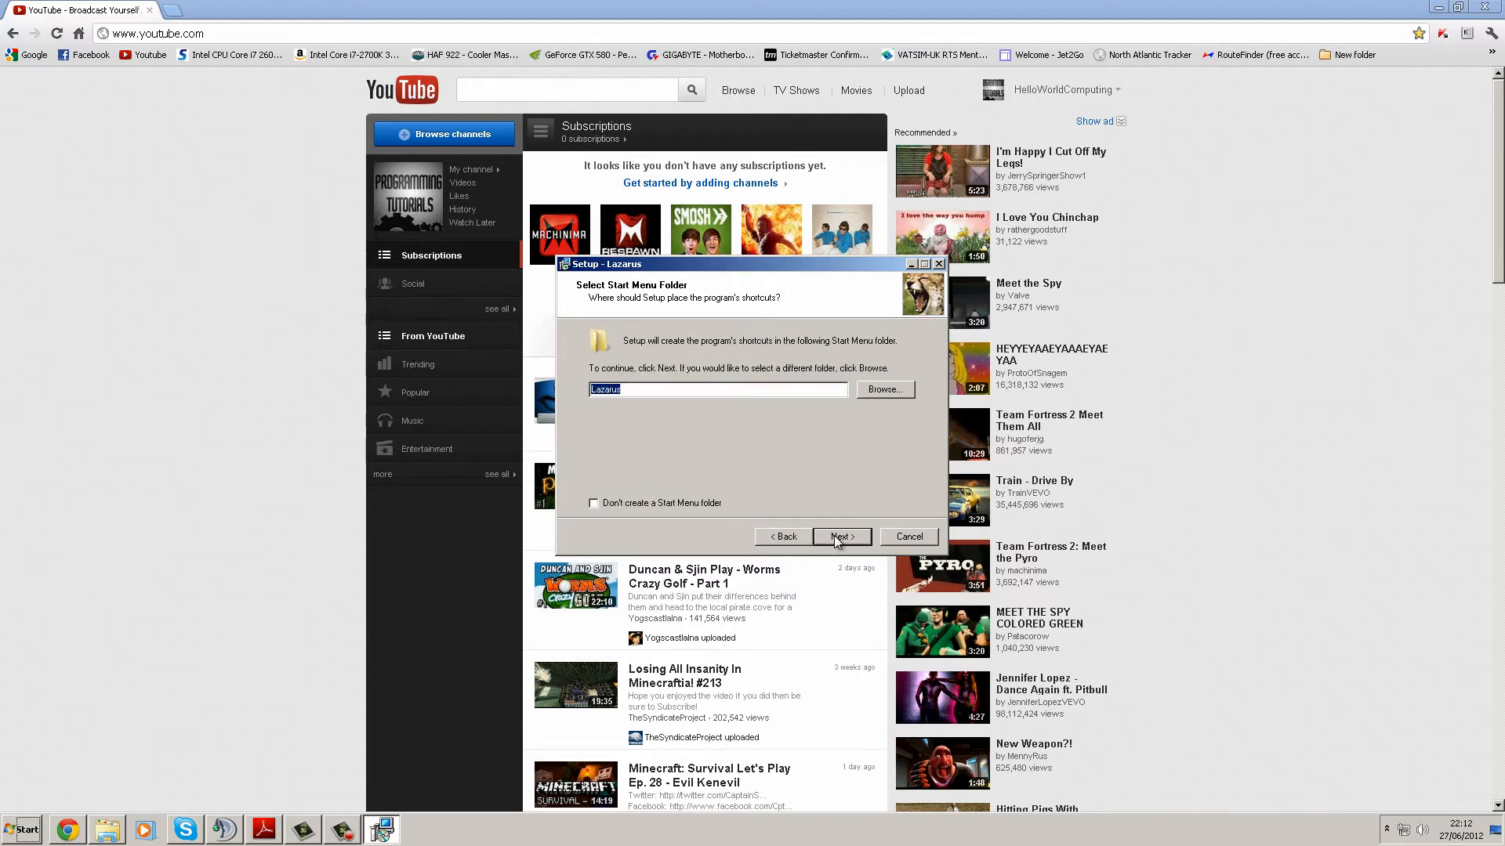
click(839, 536)
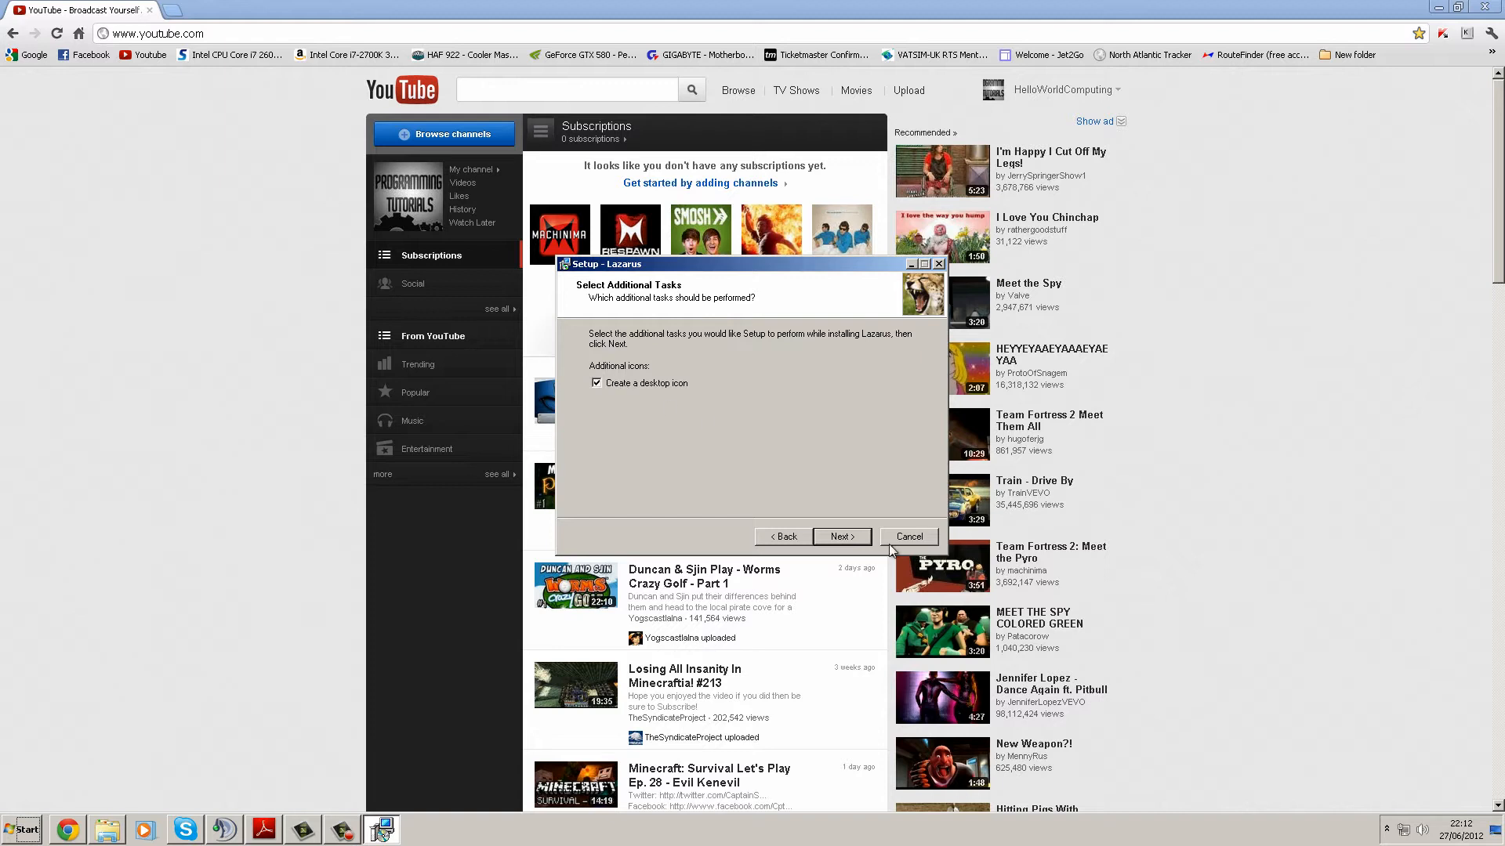
click(841, 536)
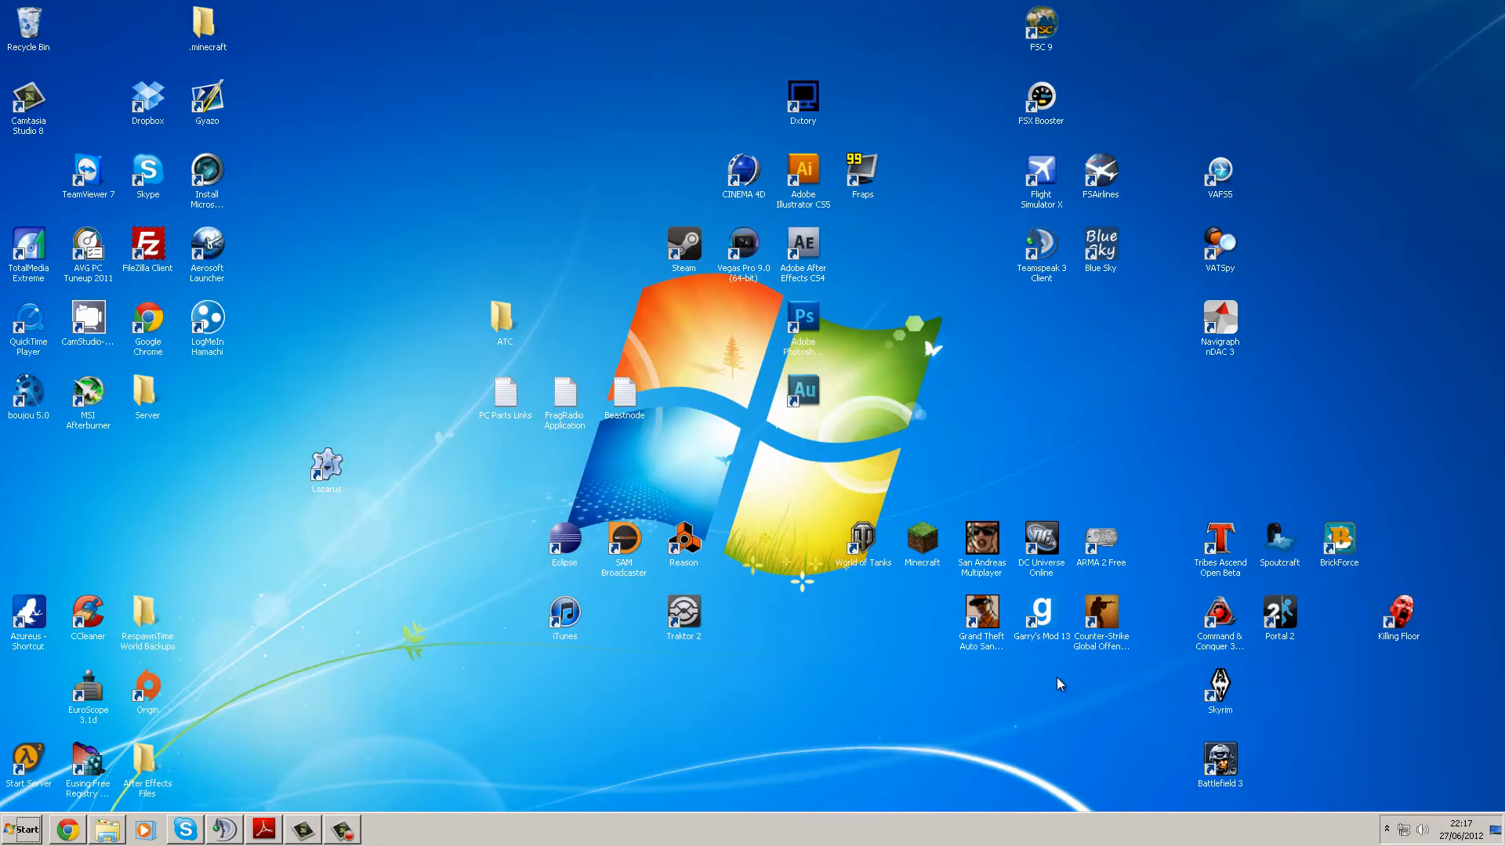
mouse_move(378, 487)
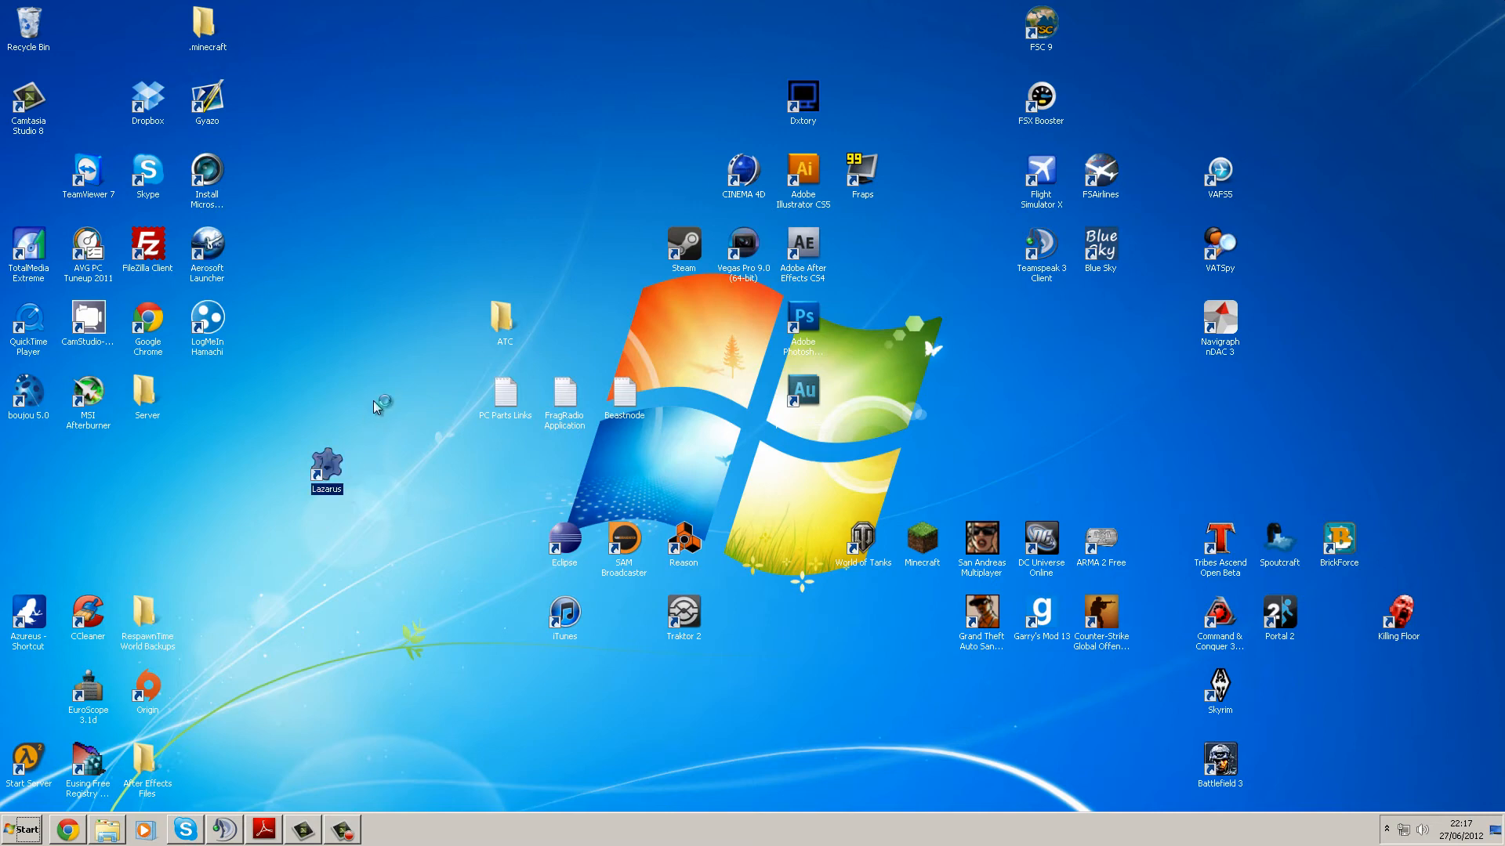
Launch Lazarus from the desktop and create a new Project > Program via File > New
double_click(326, 466)
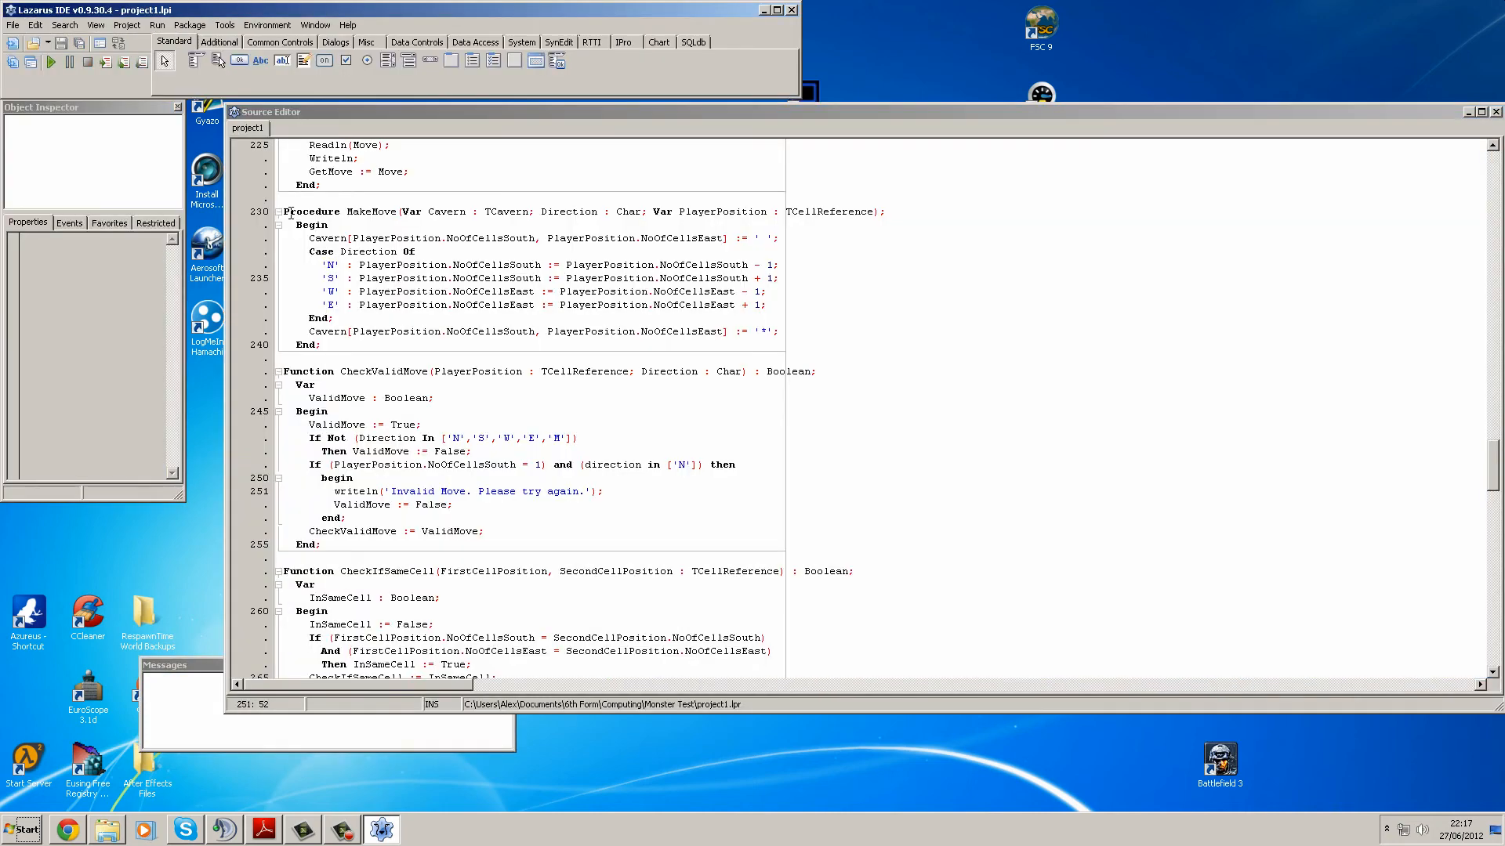
click(288, 127)
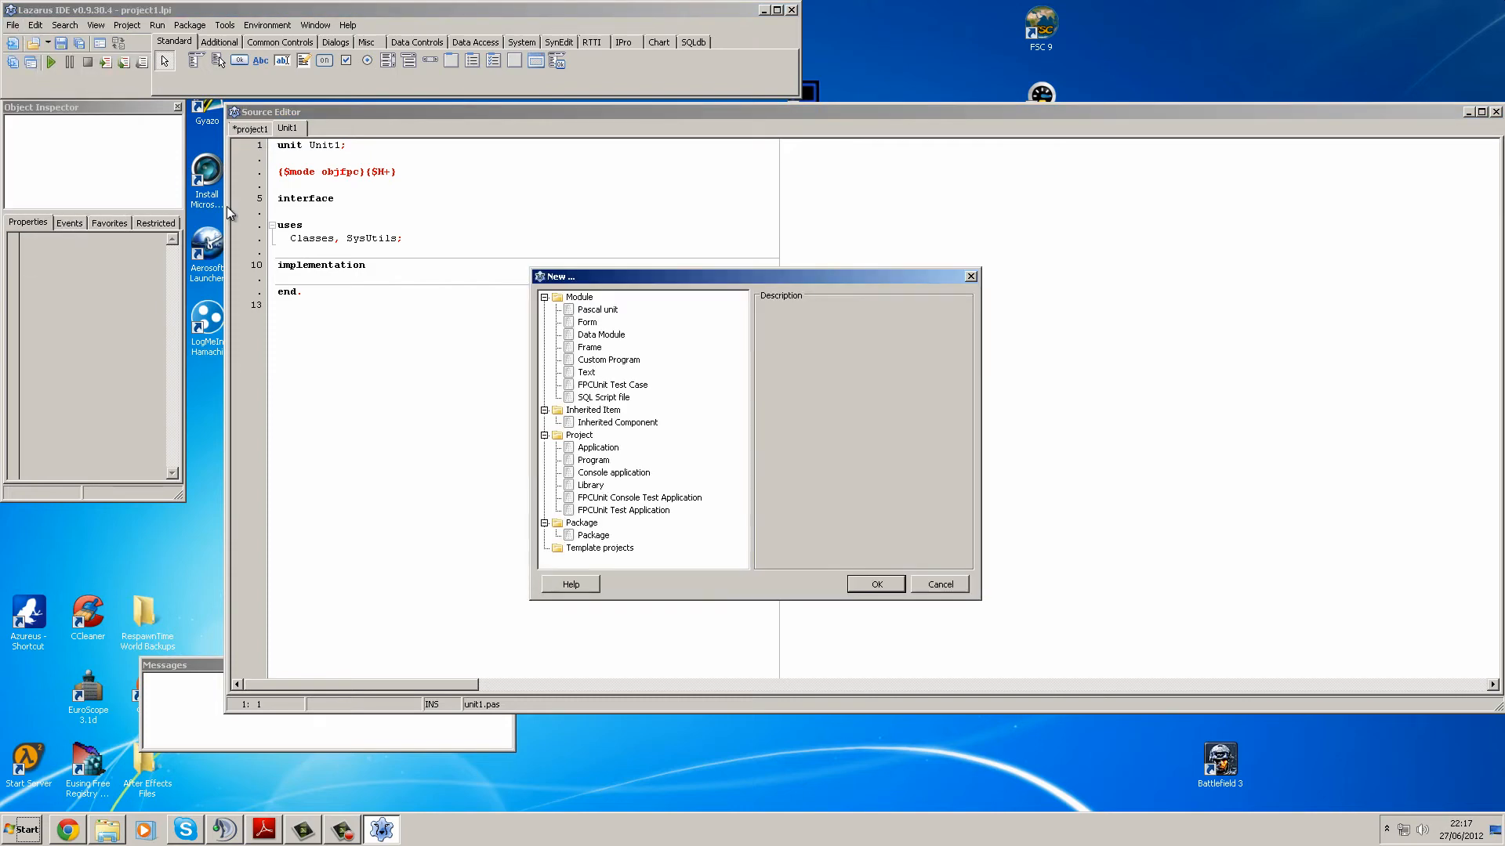
click(592, 459)
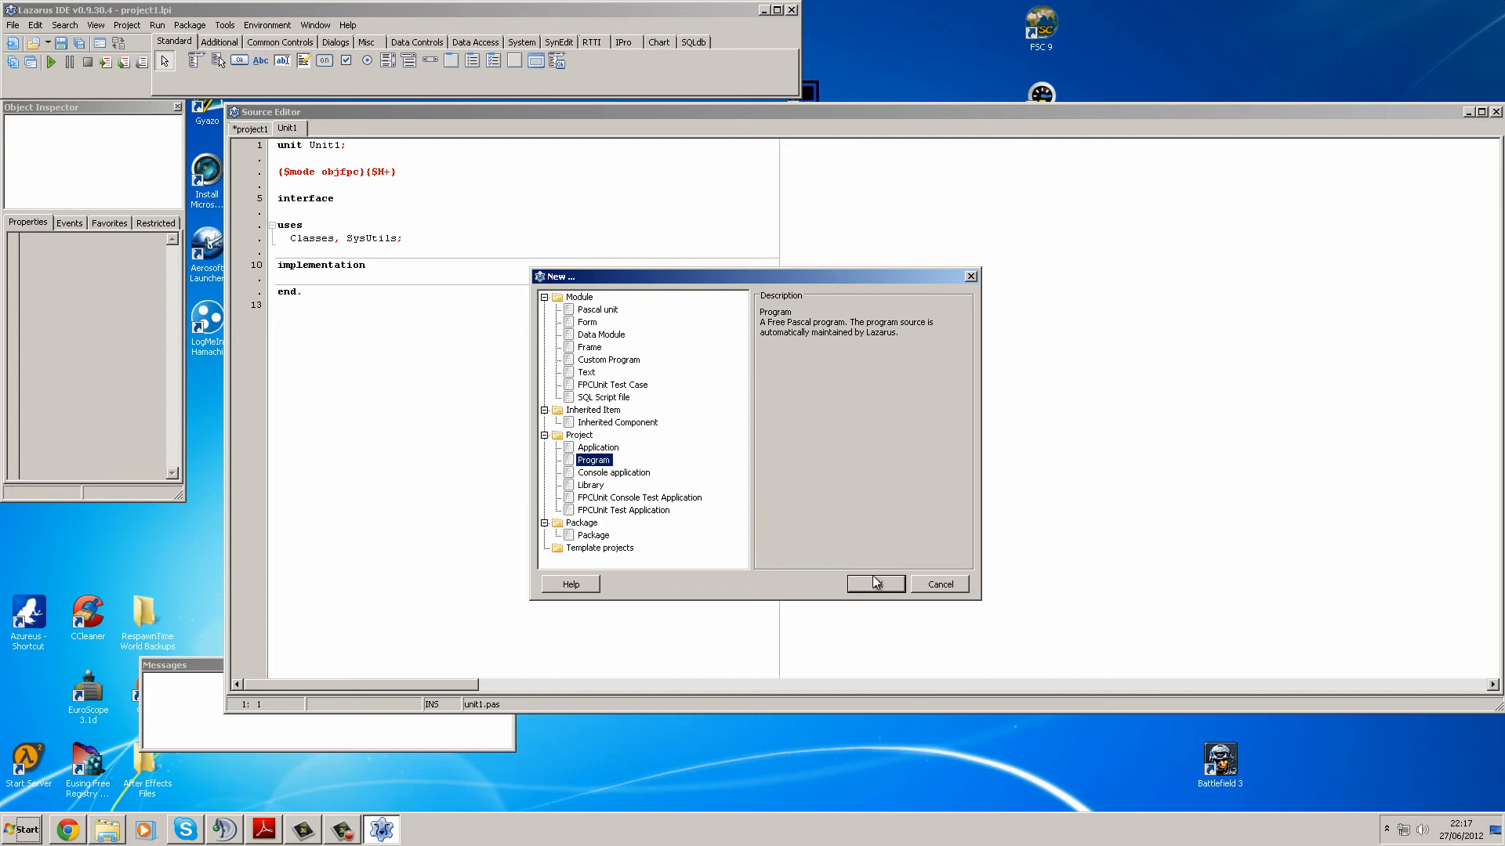
click(873, 583)
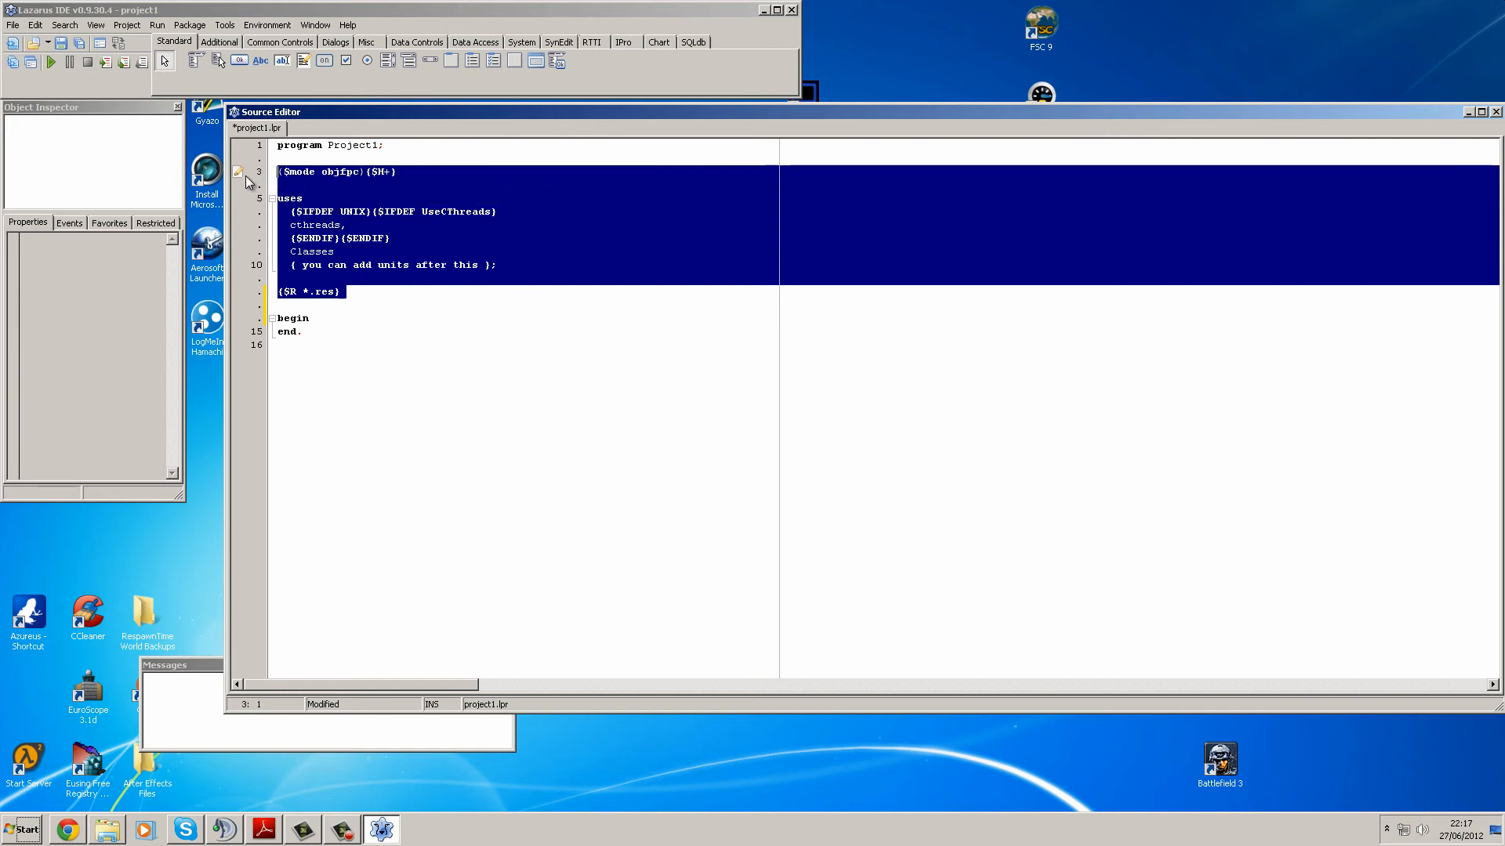
Delete the boilerplate and add a readln; statement on its own line after begin
key(Delete)
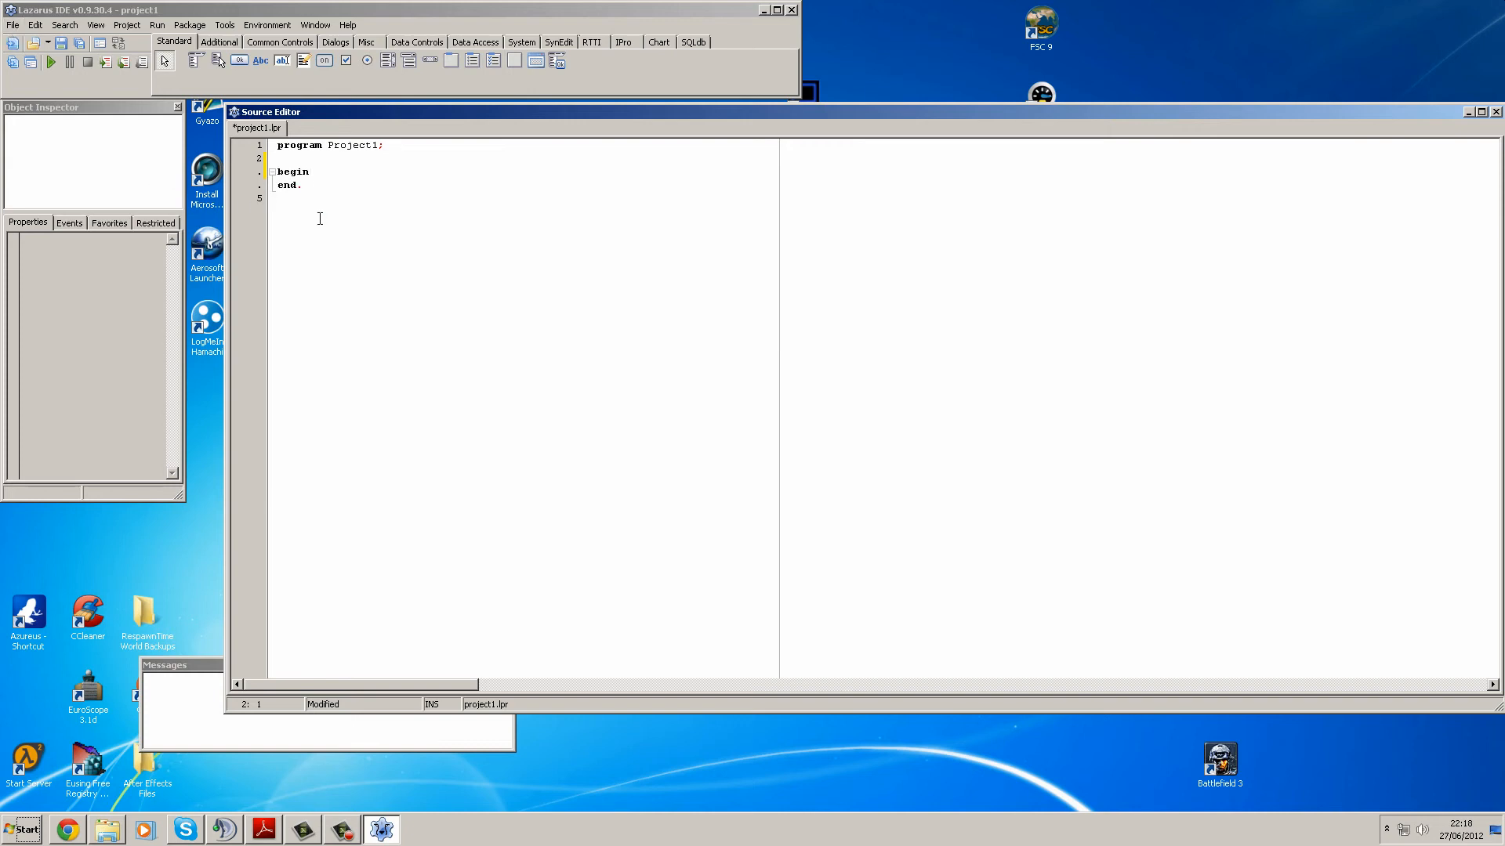
mouse_move(351, 199)
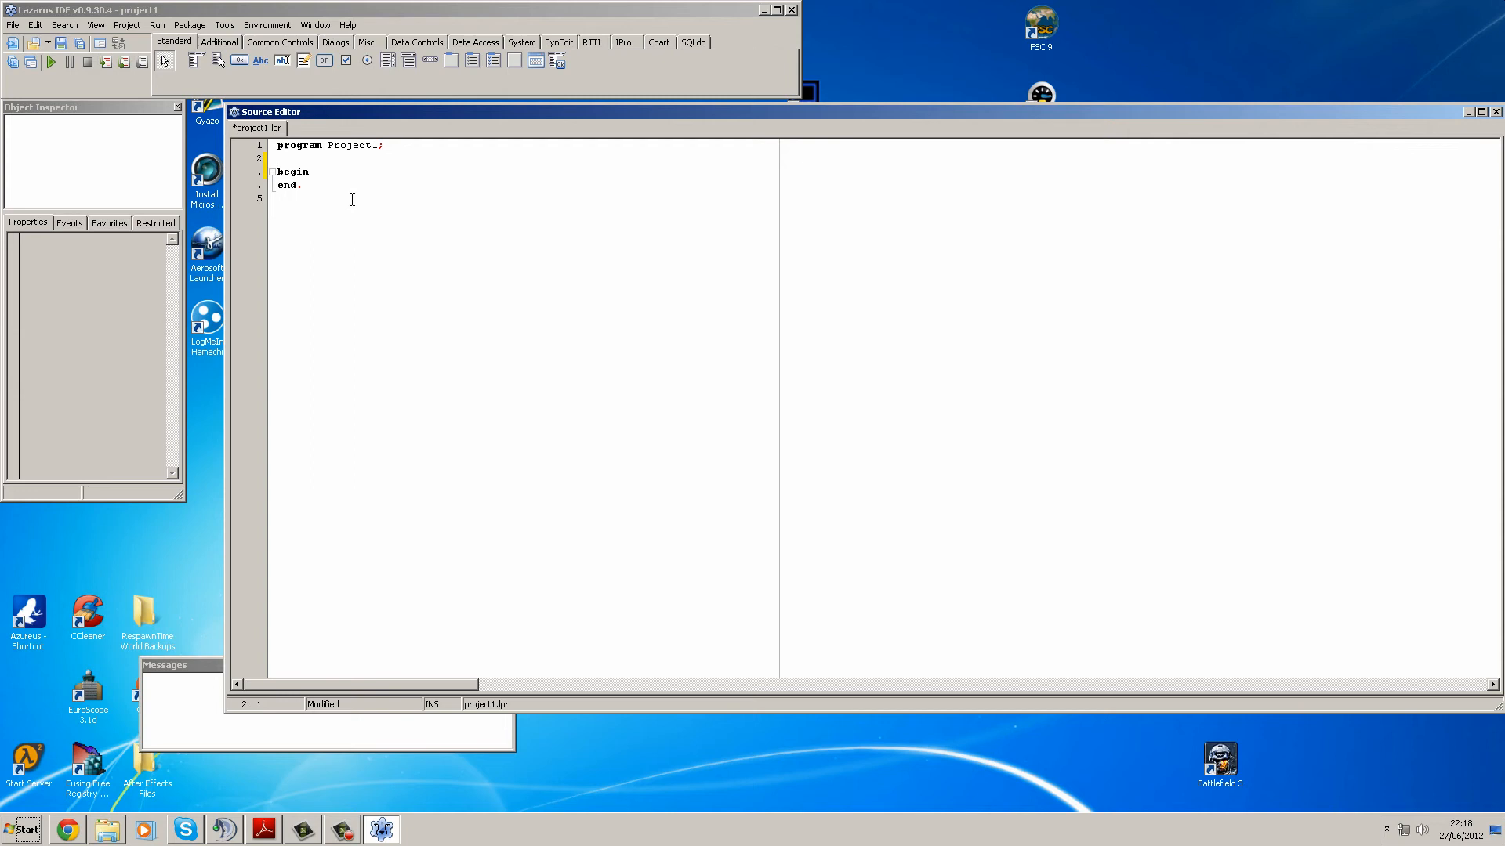
click(293, 171)
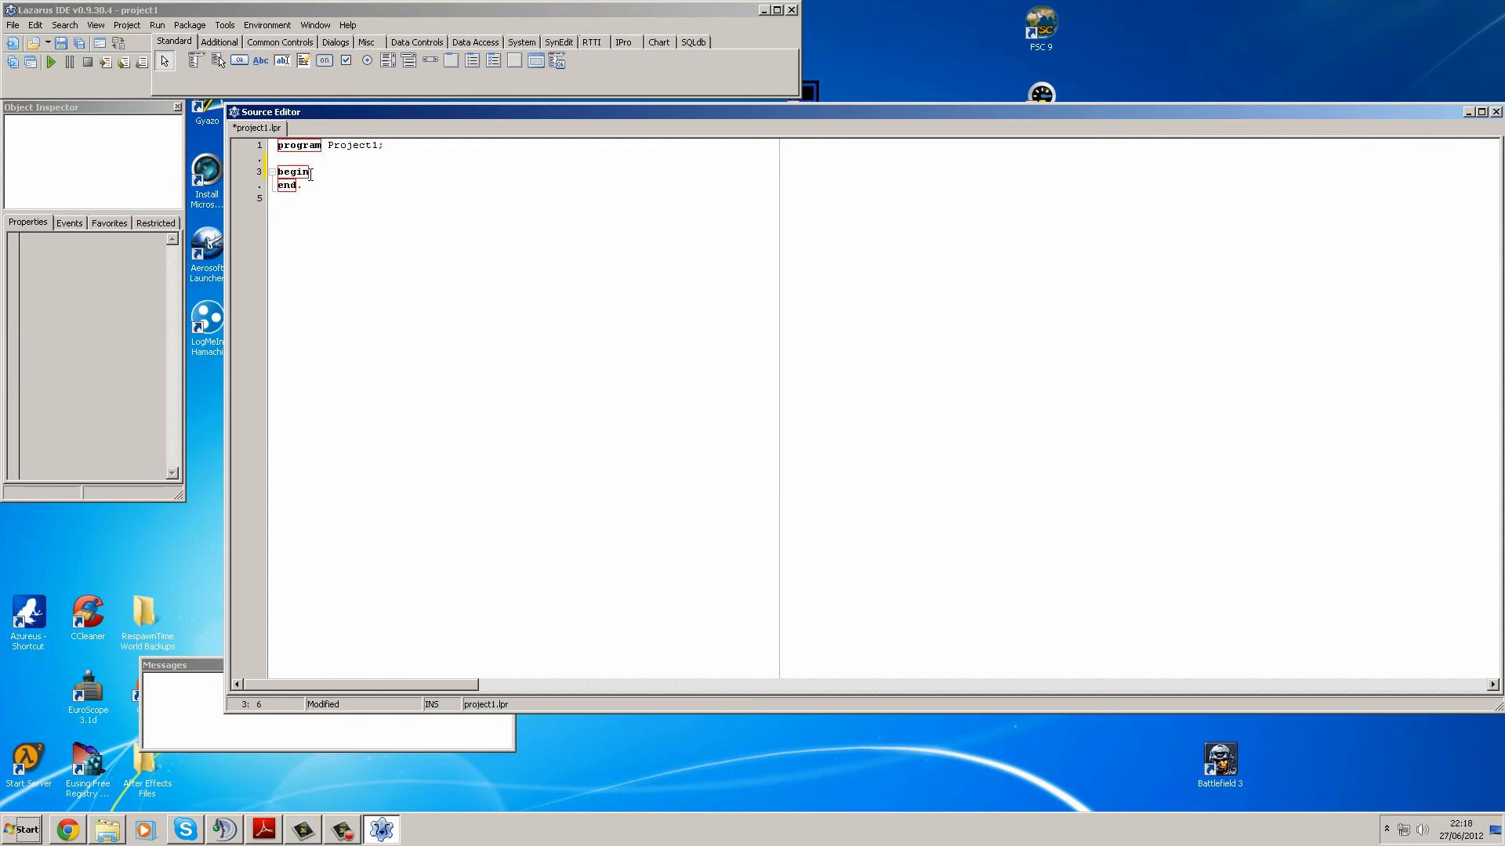
key(Return)
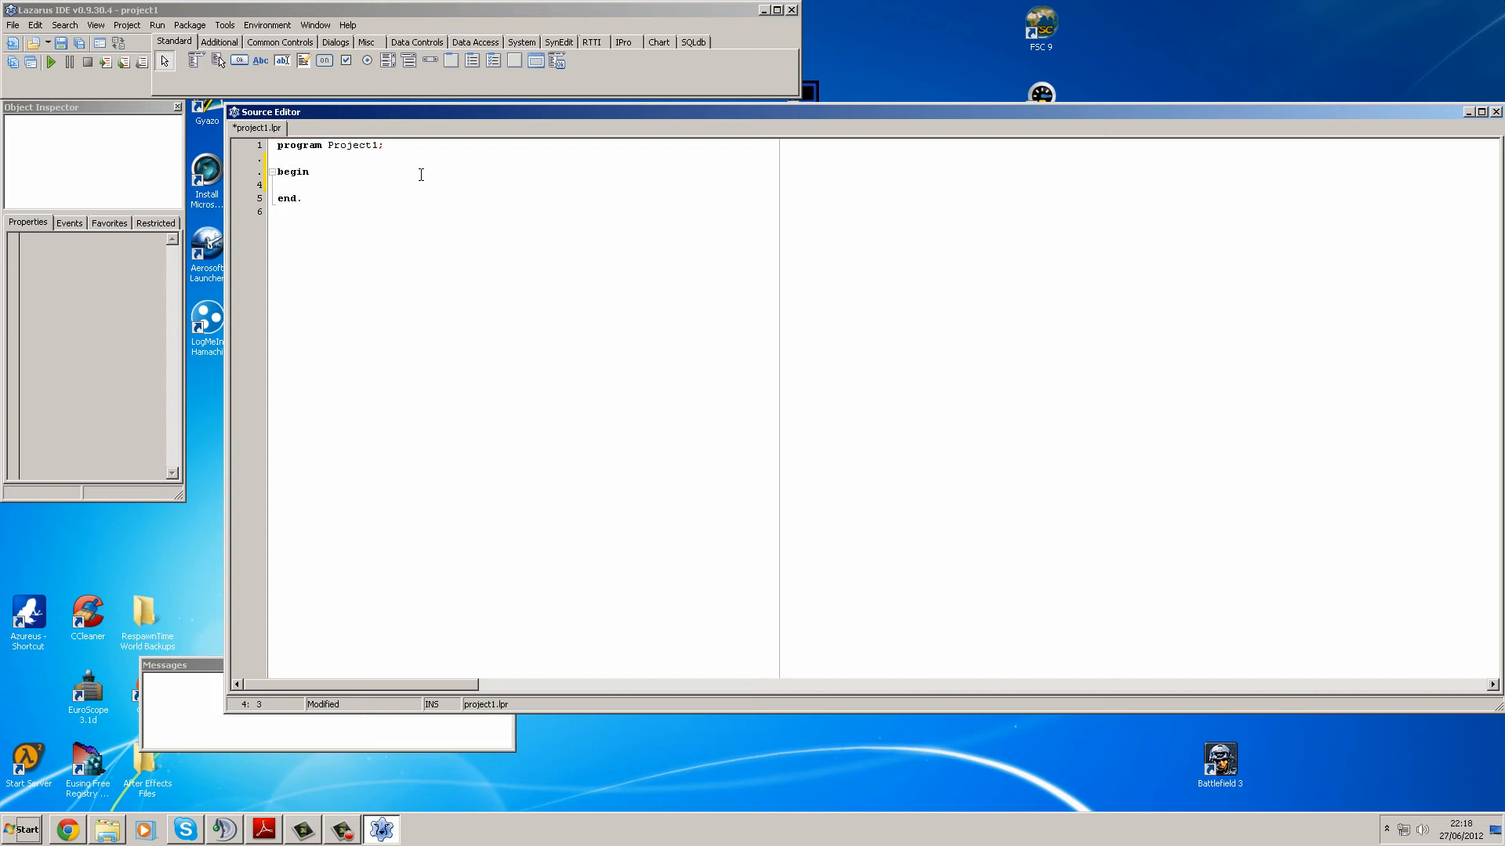
text(readln)
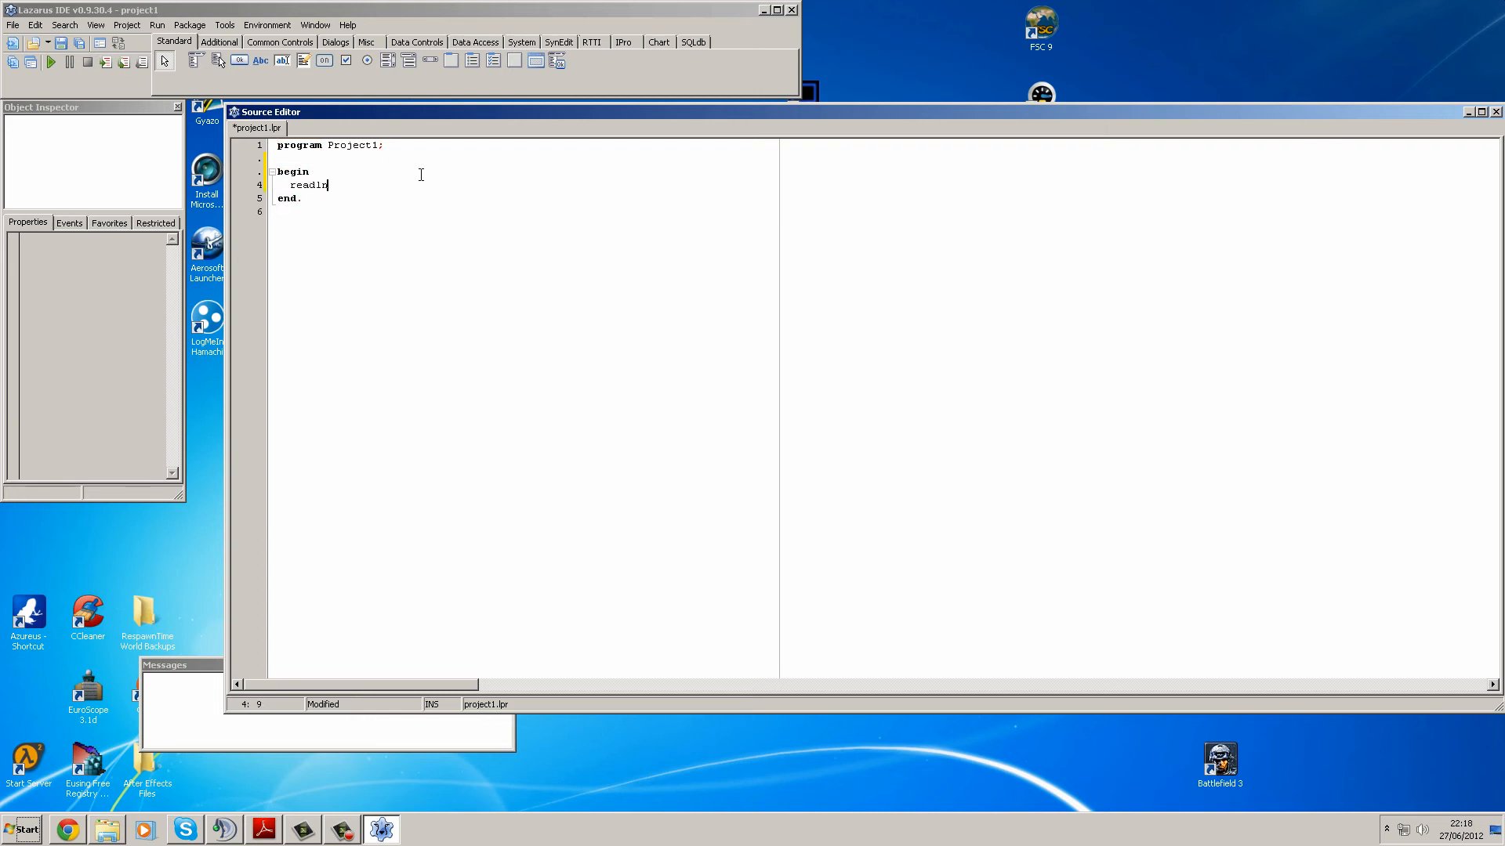
text(;)
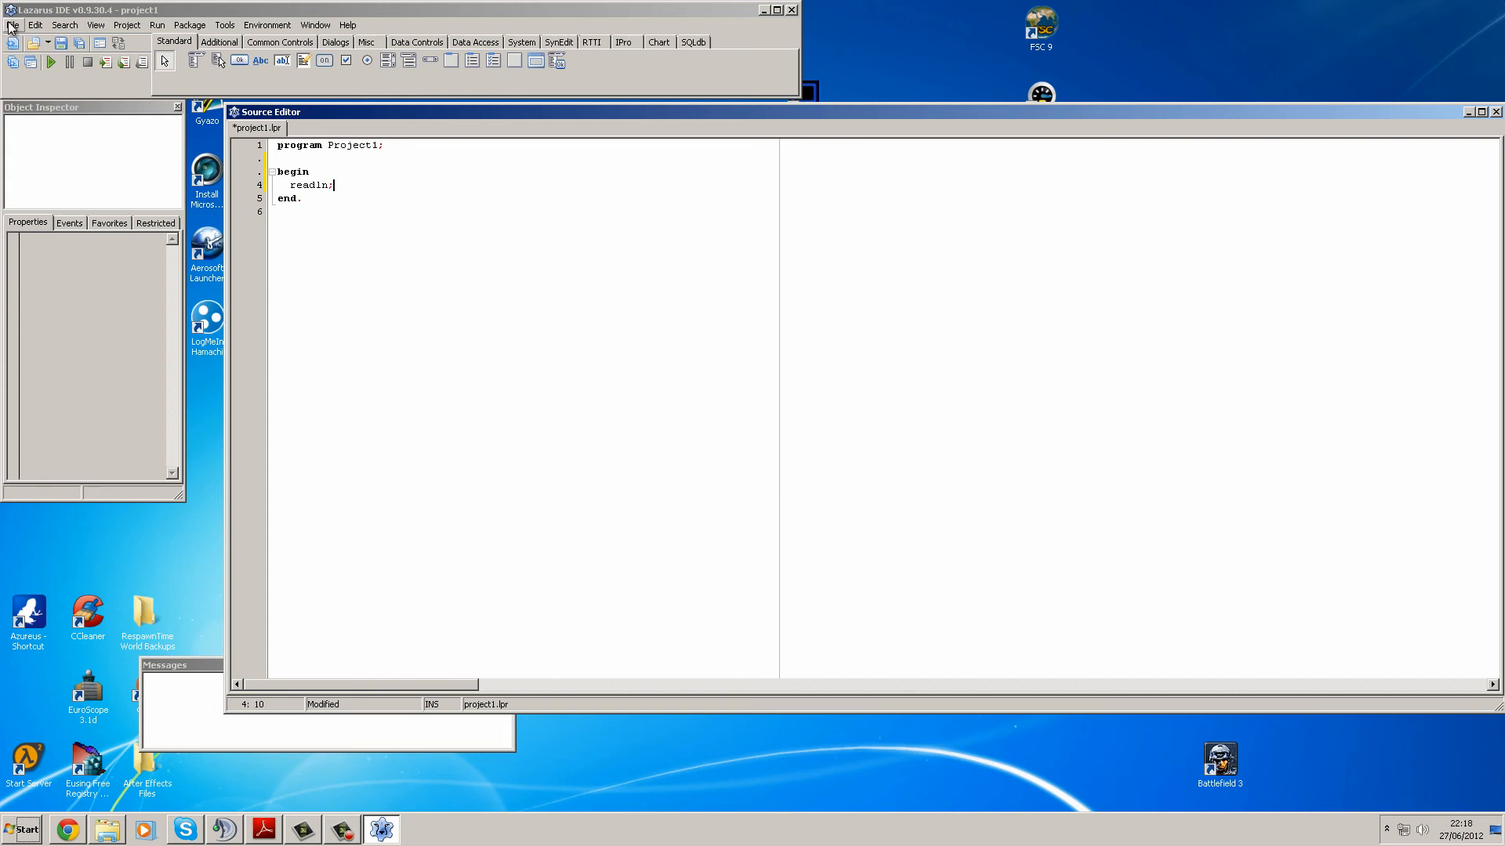
Save All into a newly created HelloWorld folder as project1
click(13, 24)
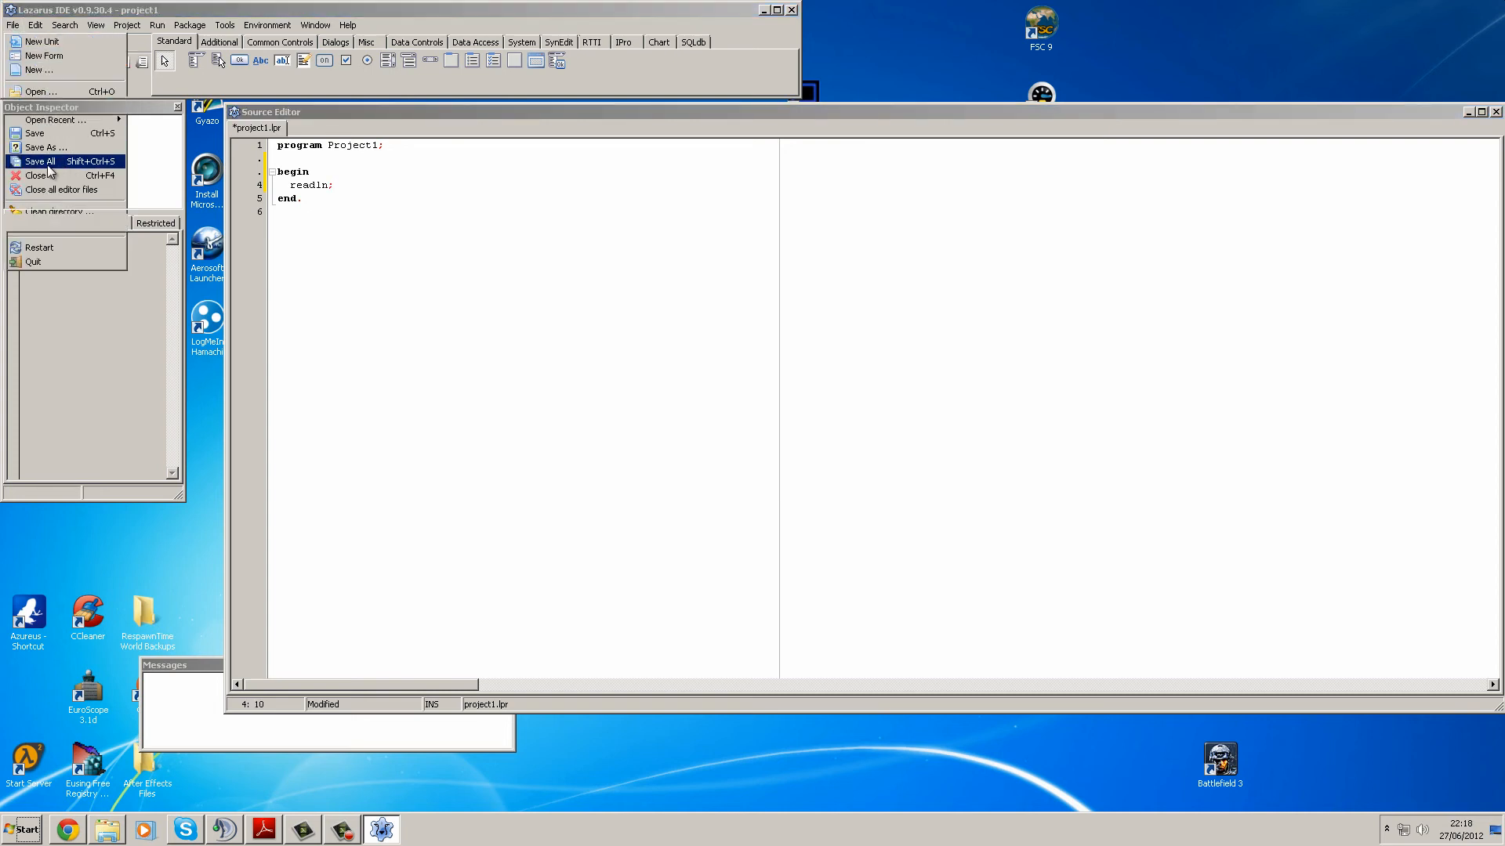
click(41, 160)
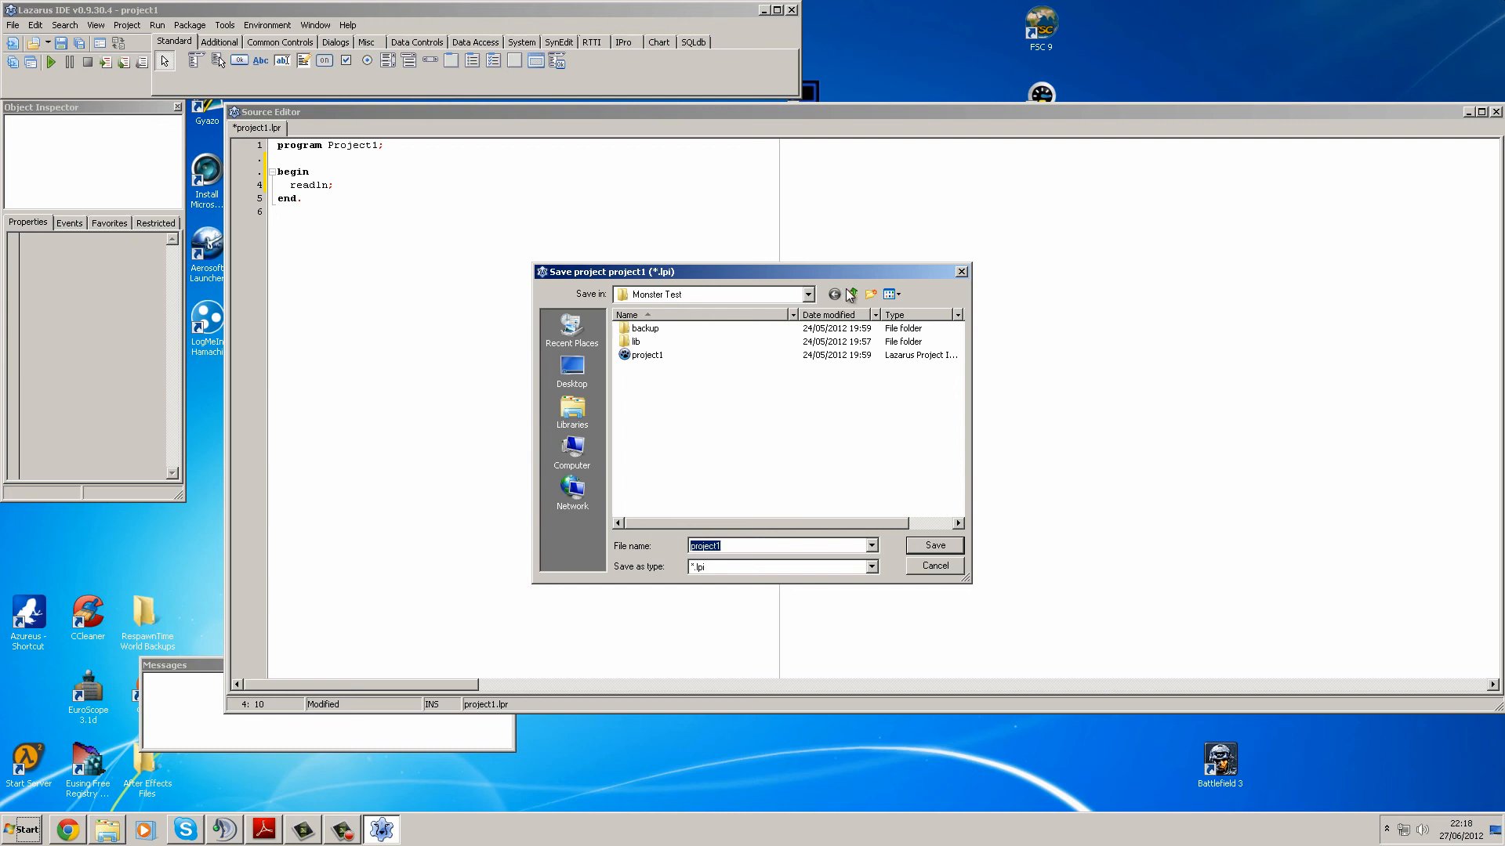
click(870, 293)
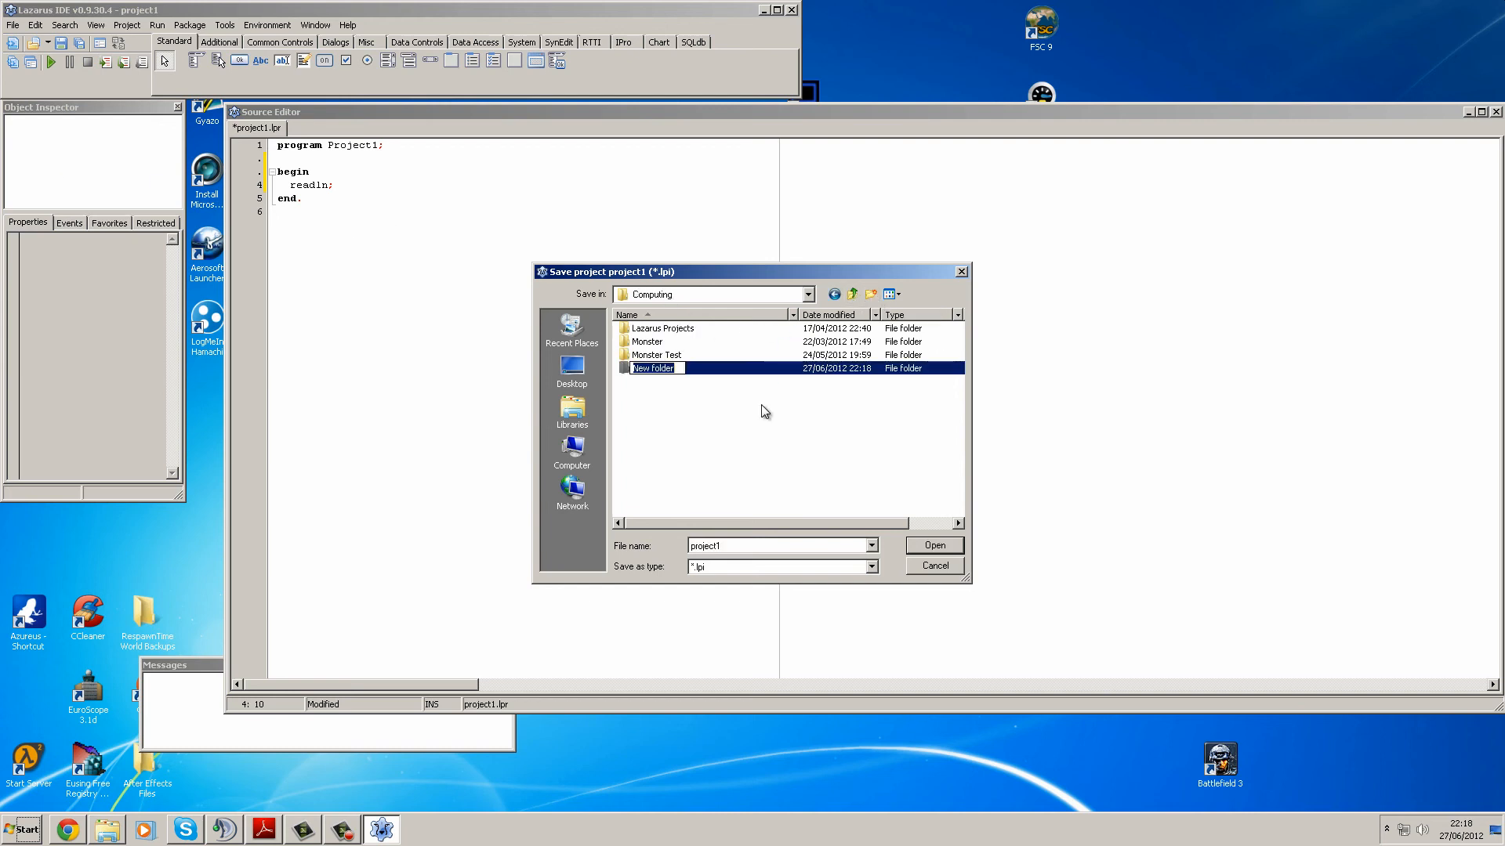
text(H)
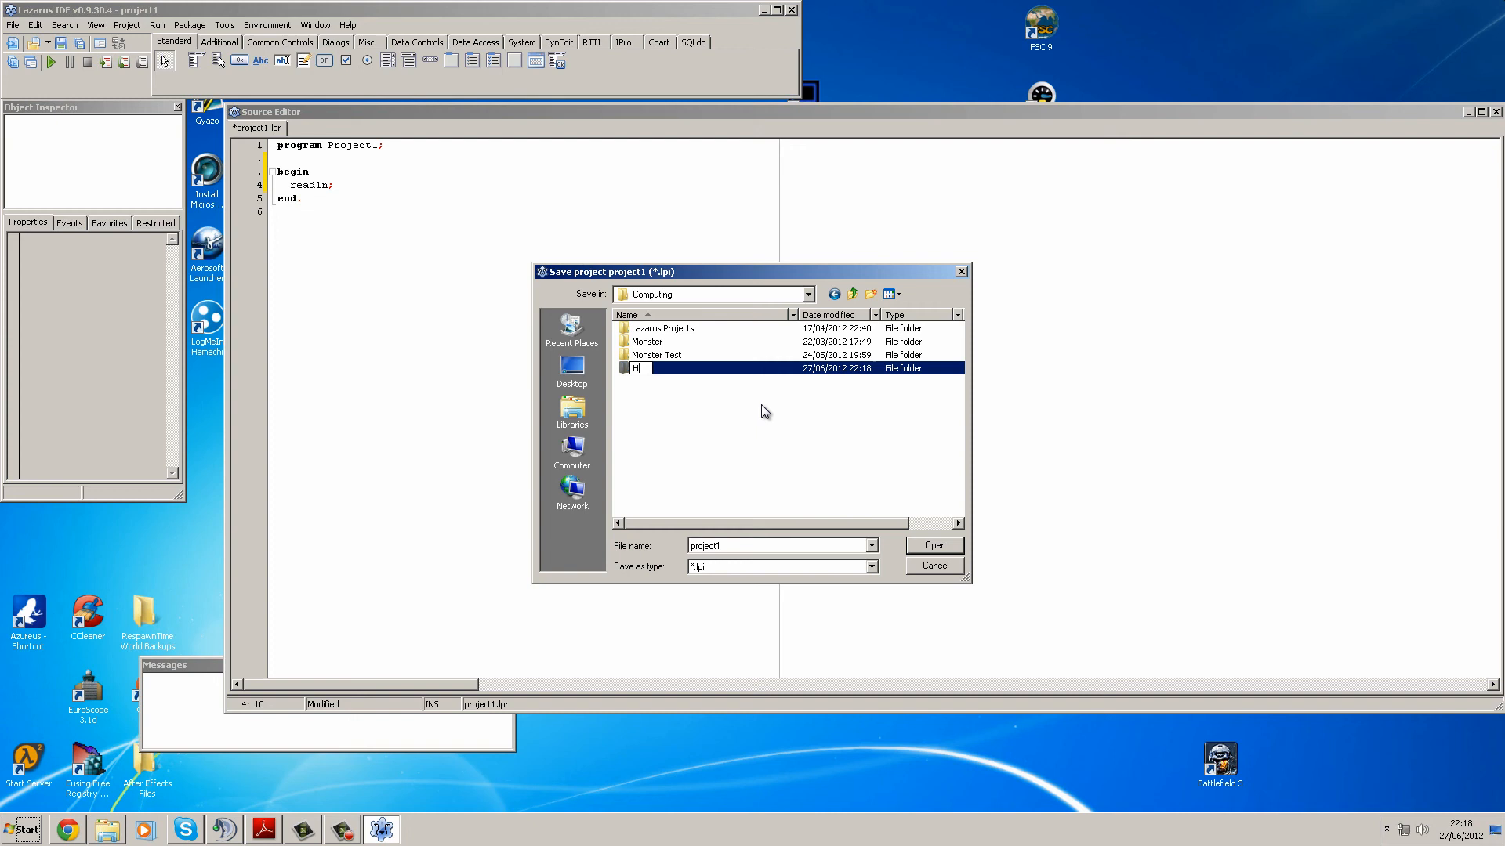
text(elloWorld)
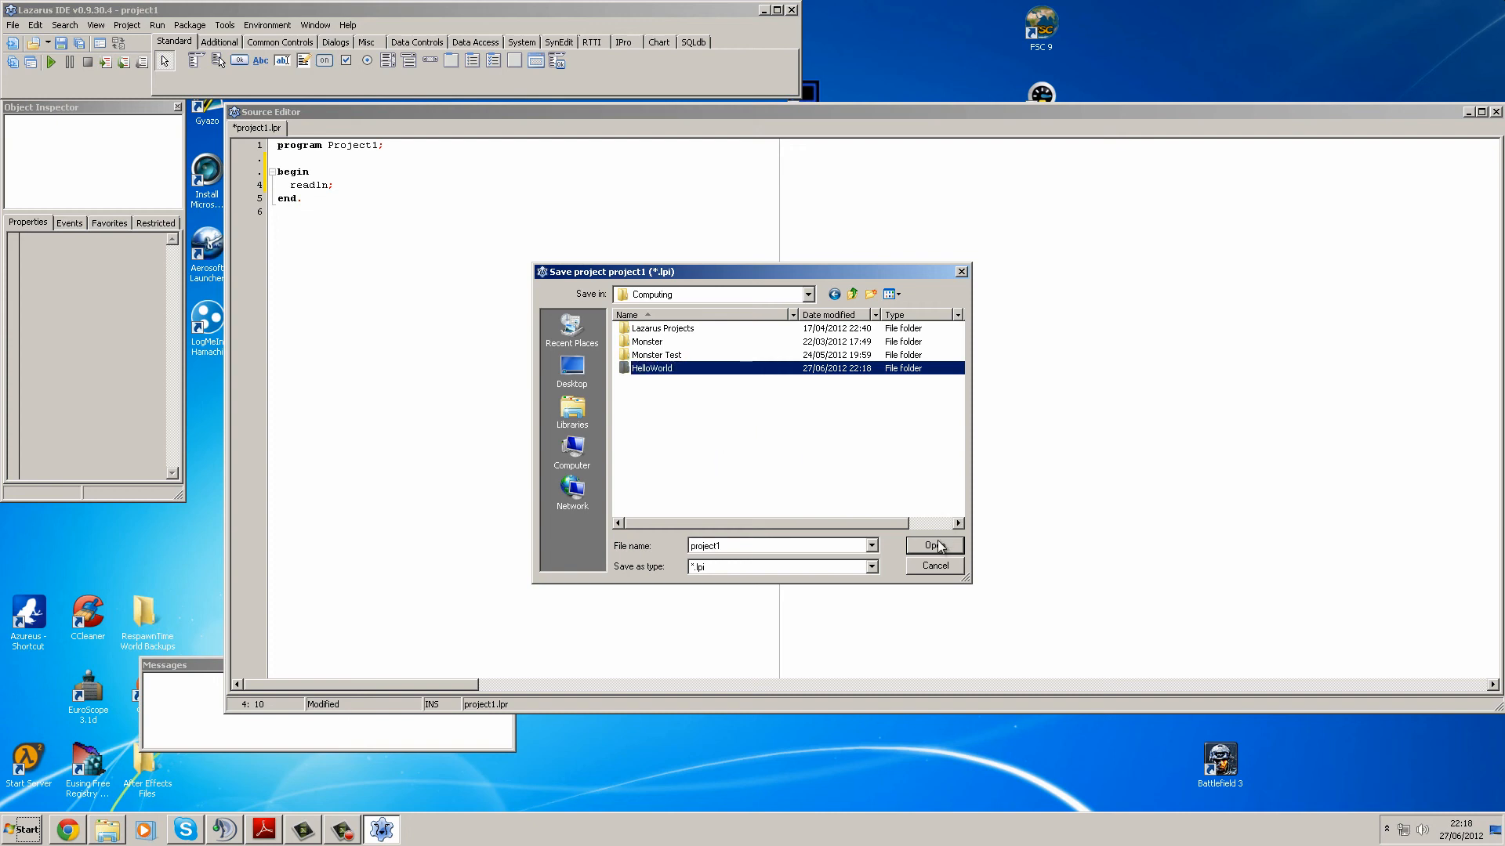
double_click(652, 367)
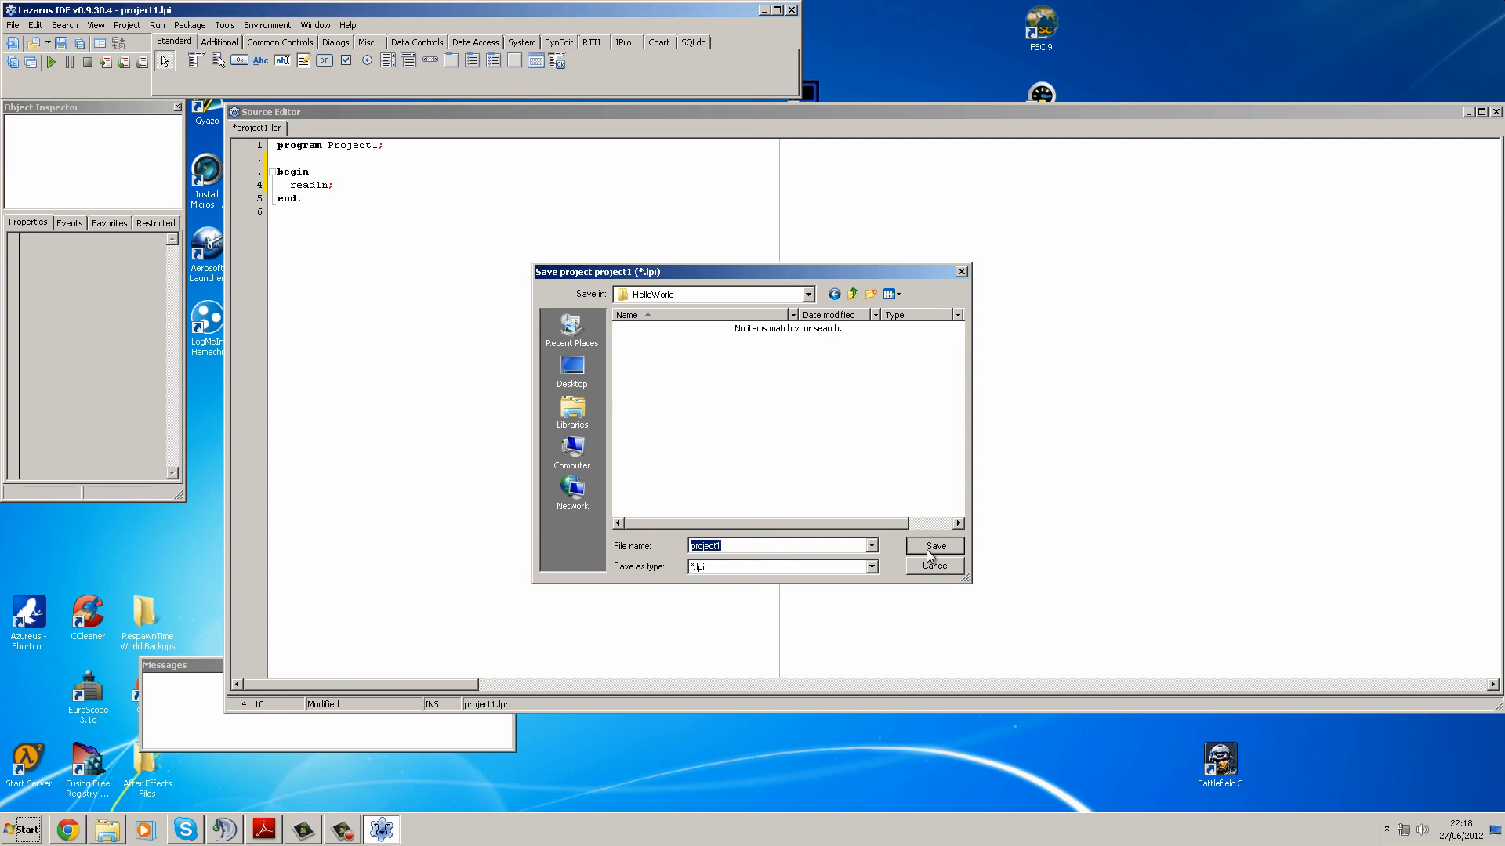
click(932, 546)
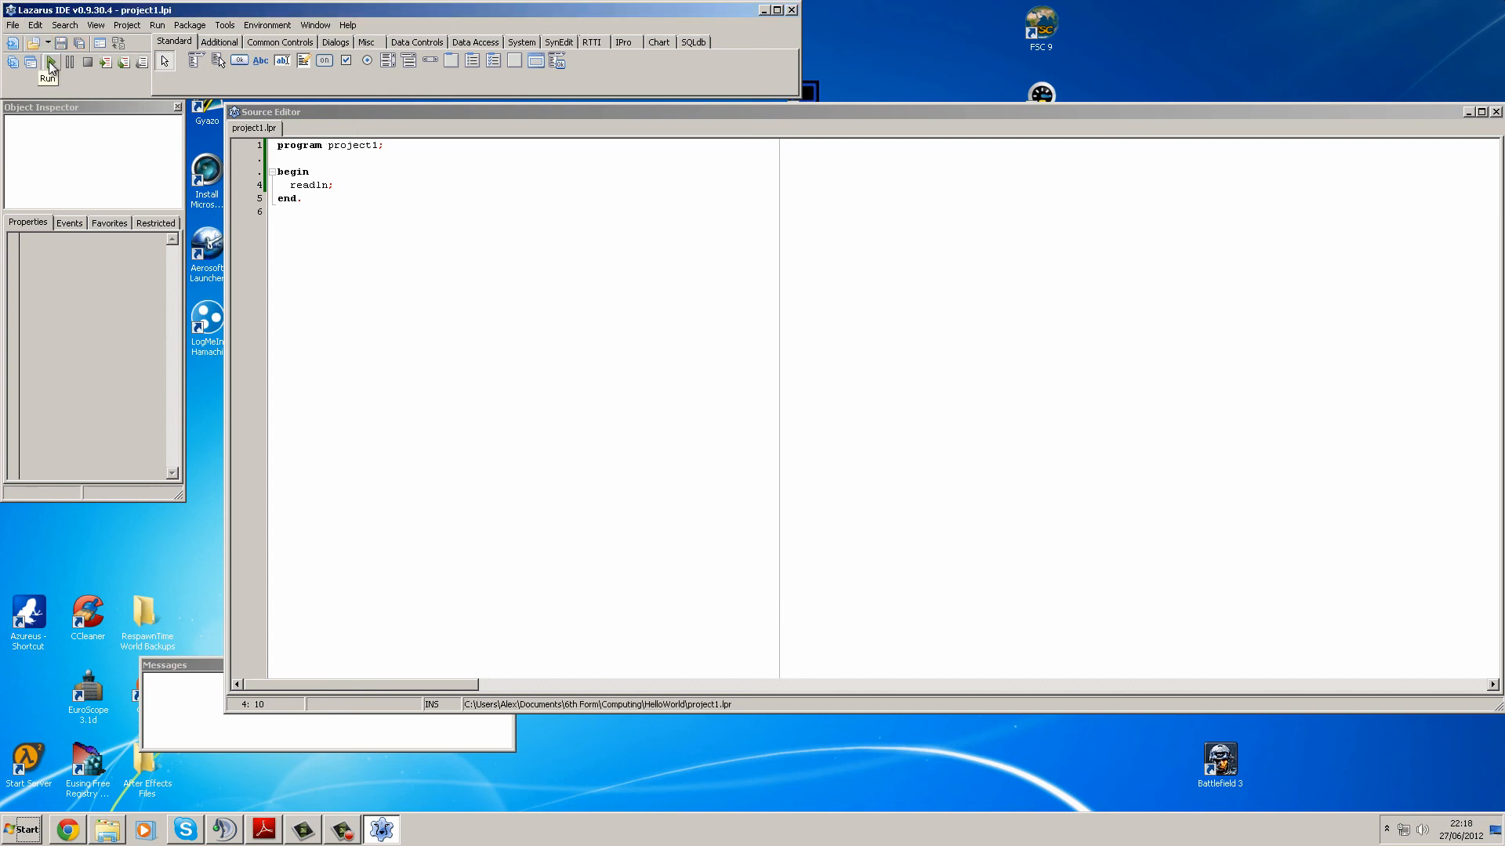
mouse_move(51, 61)
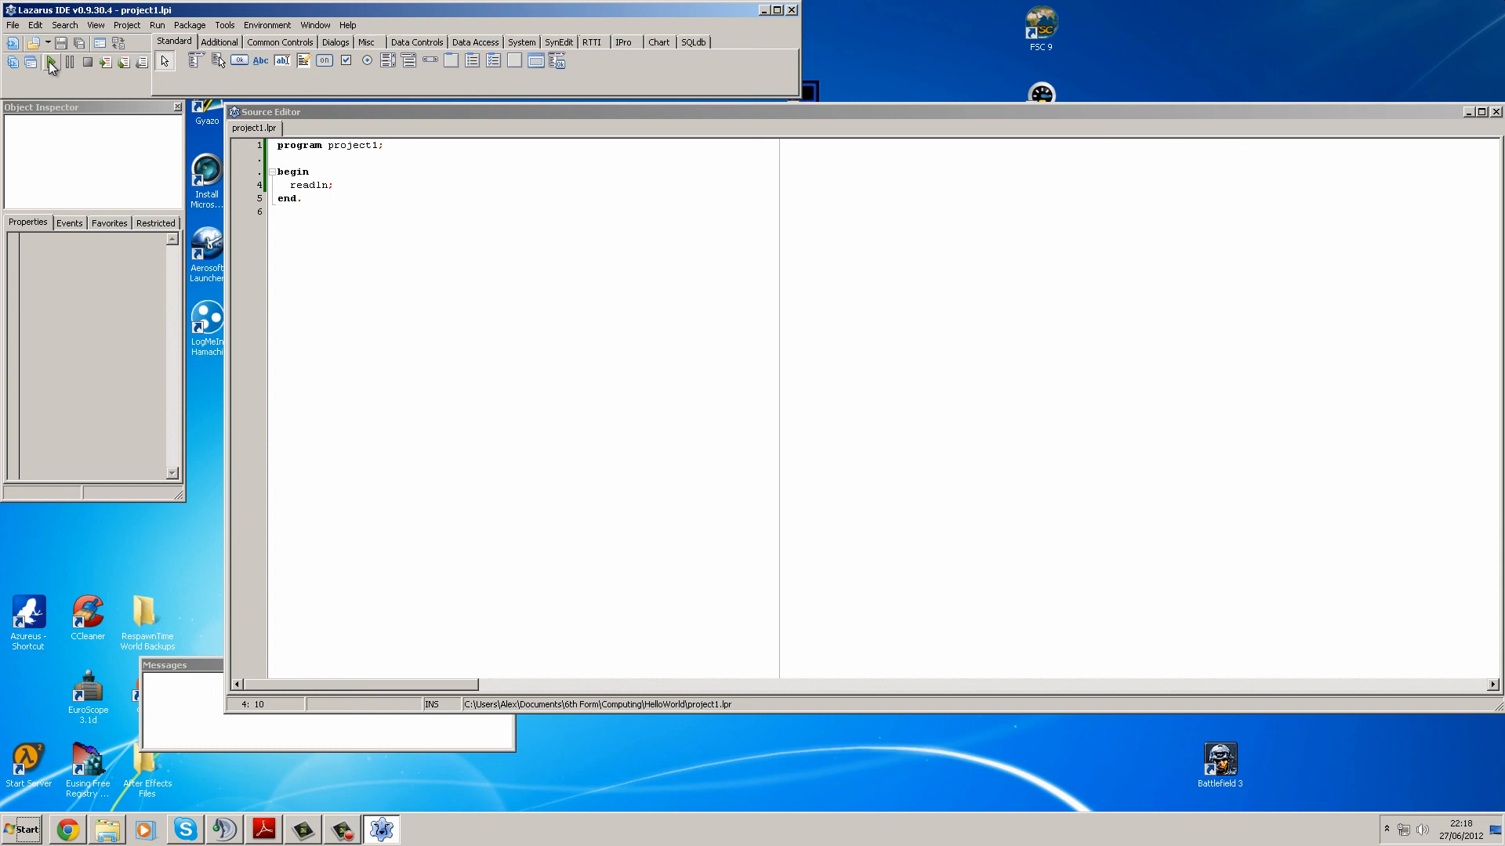
Run project1 with the green Run button so it builds and opens a waiting console window
click(51, 61)
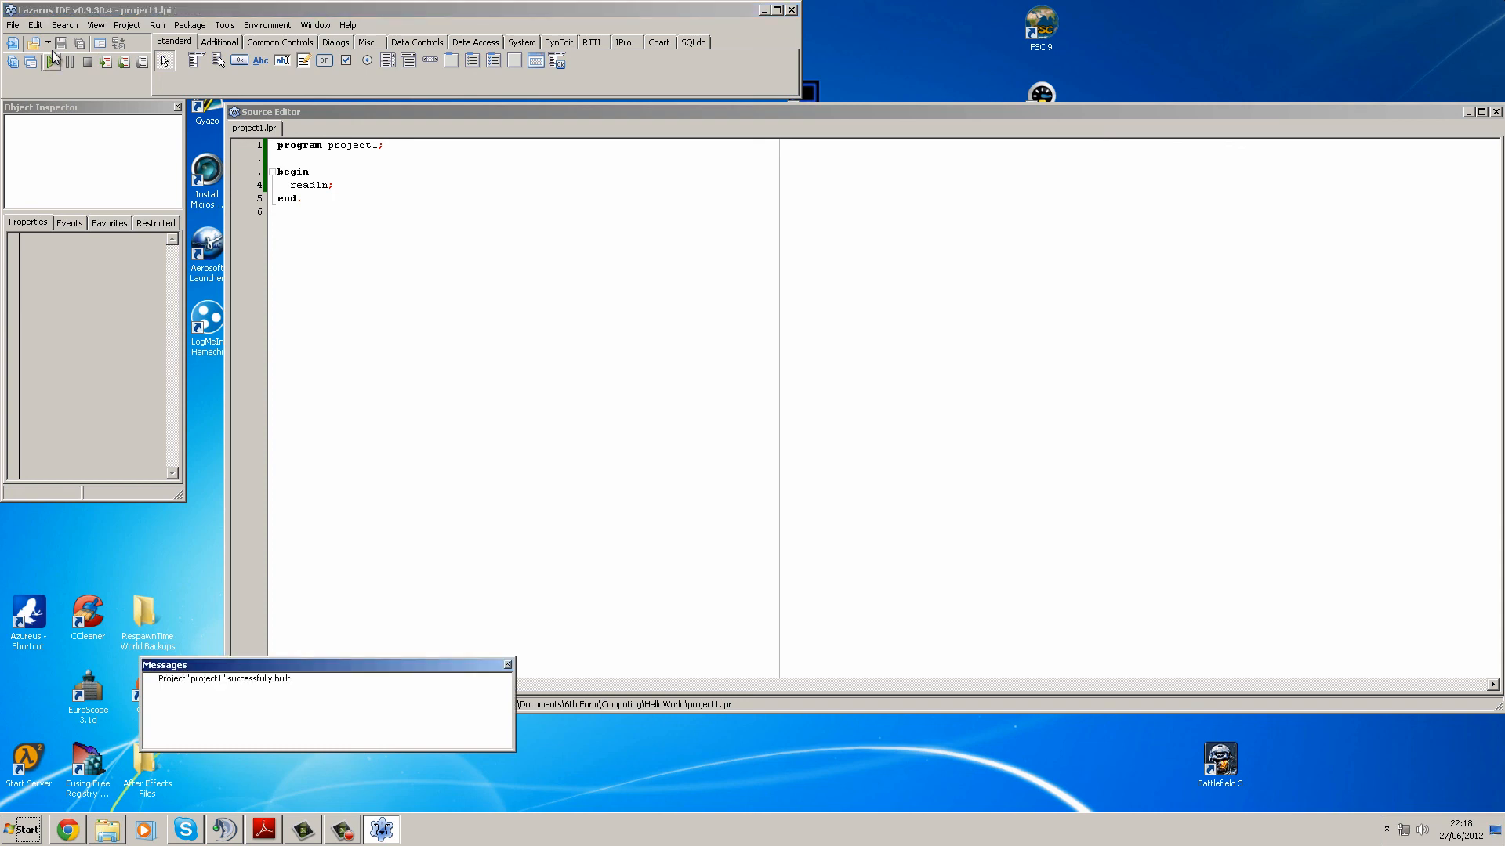
click(50, 61)
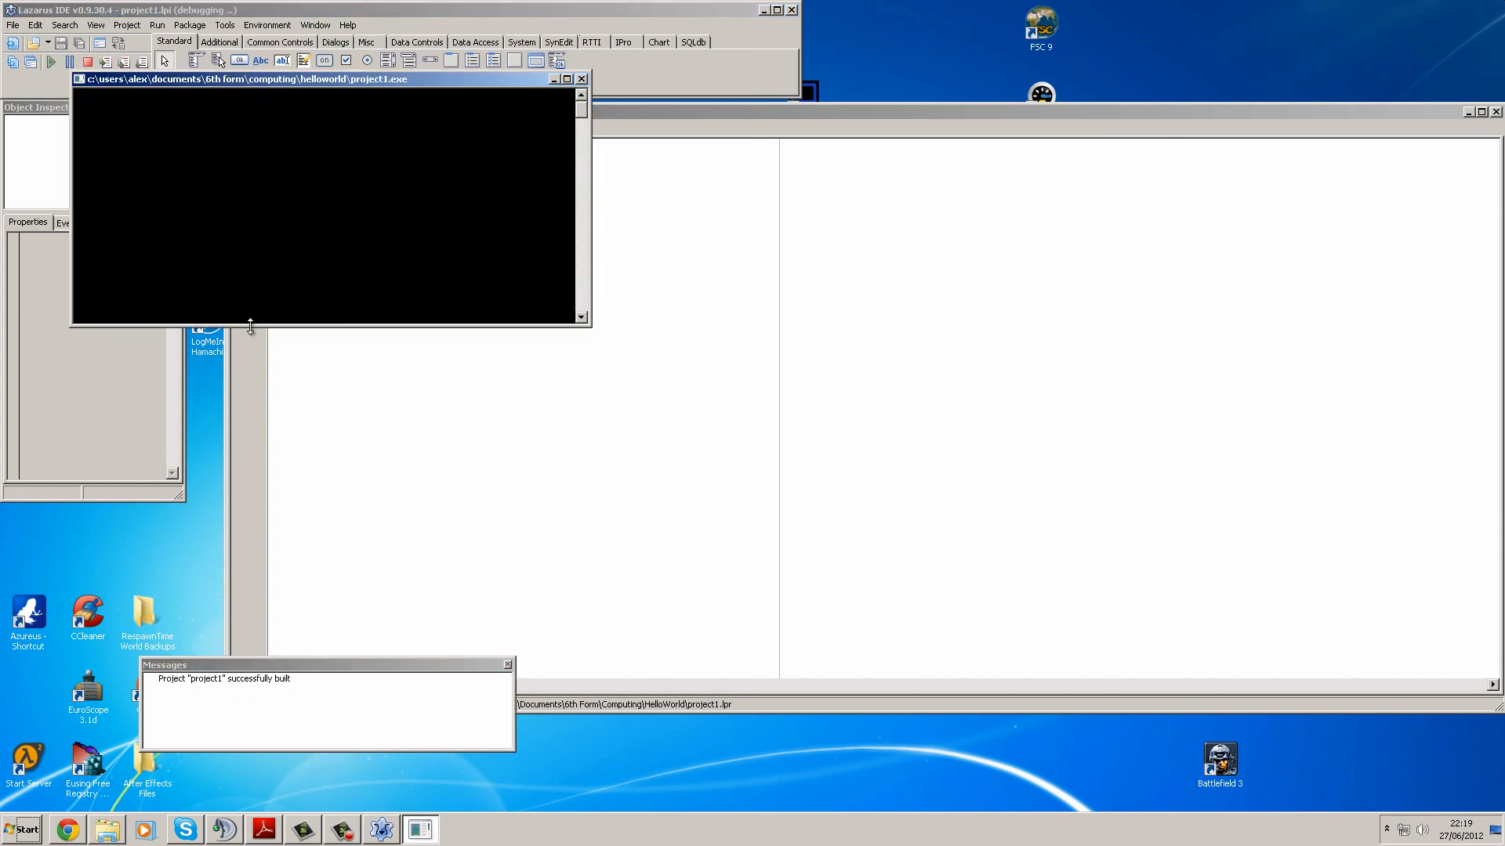
mouse_move(430, 126)
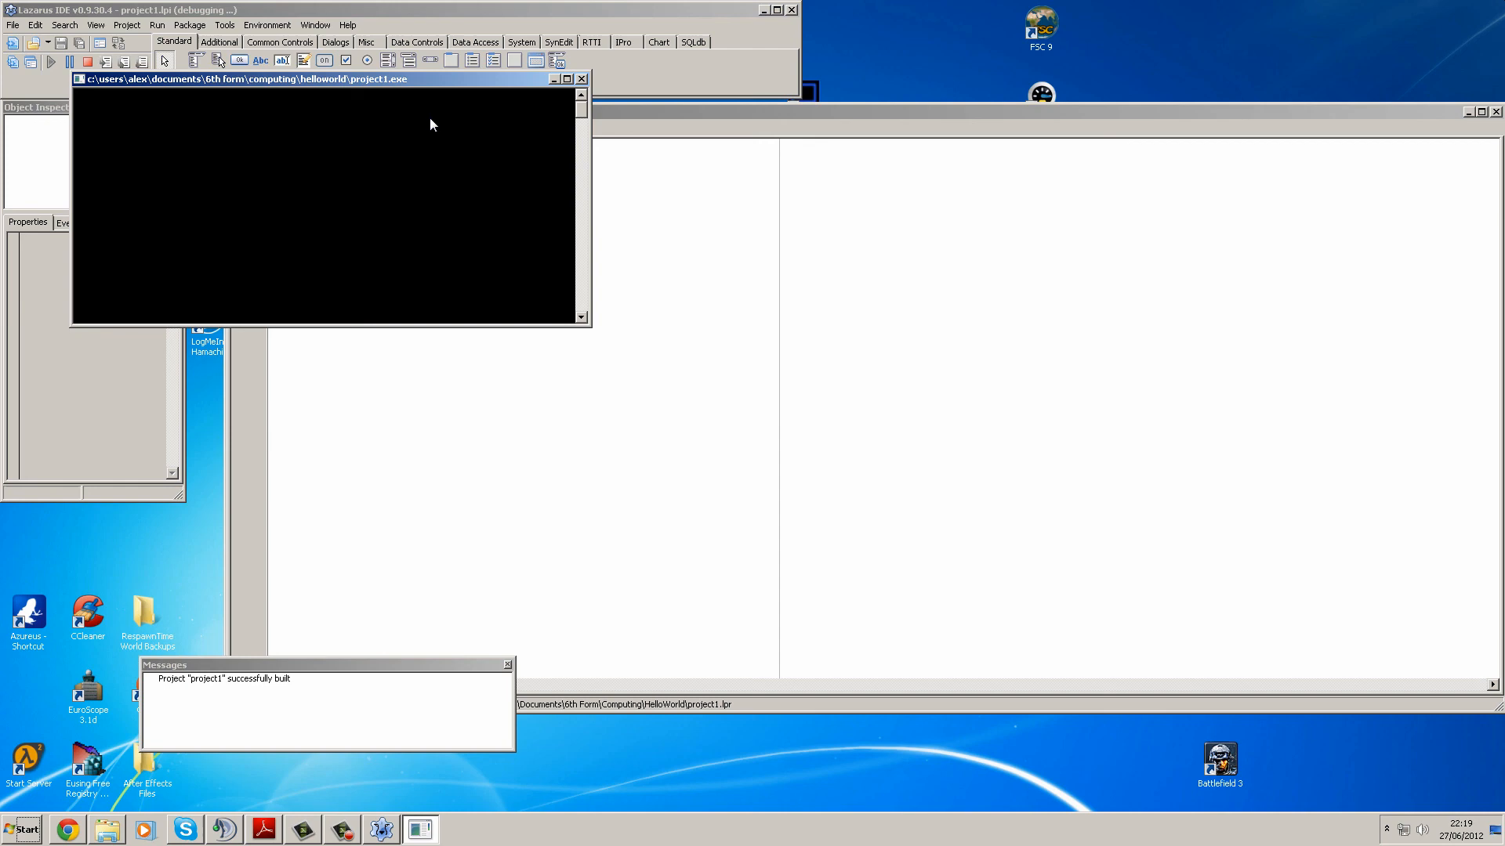
mouse_move(1097, 565)
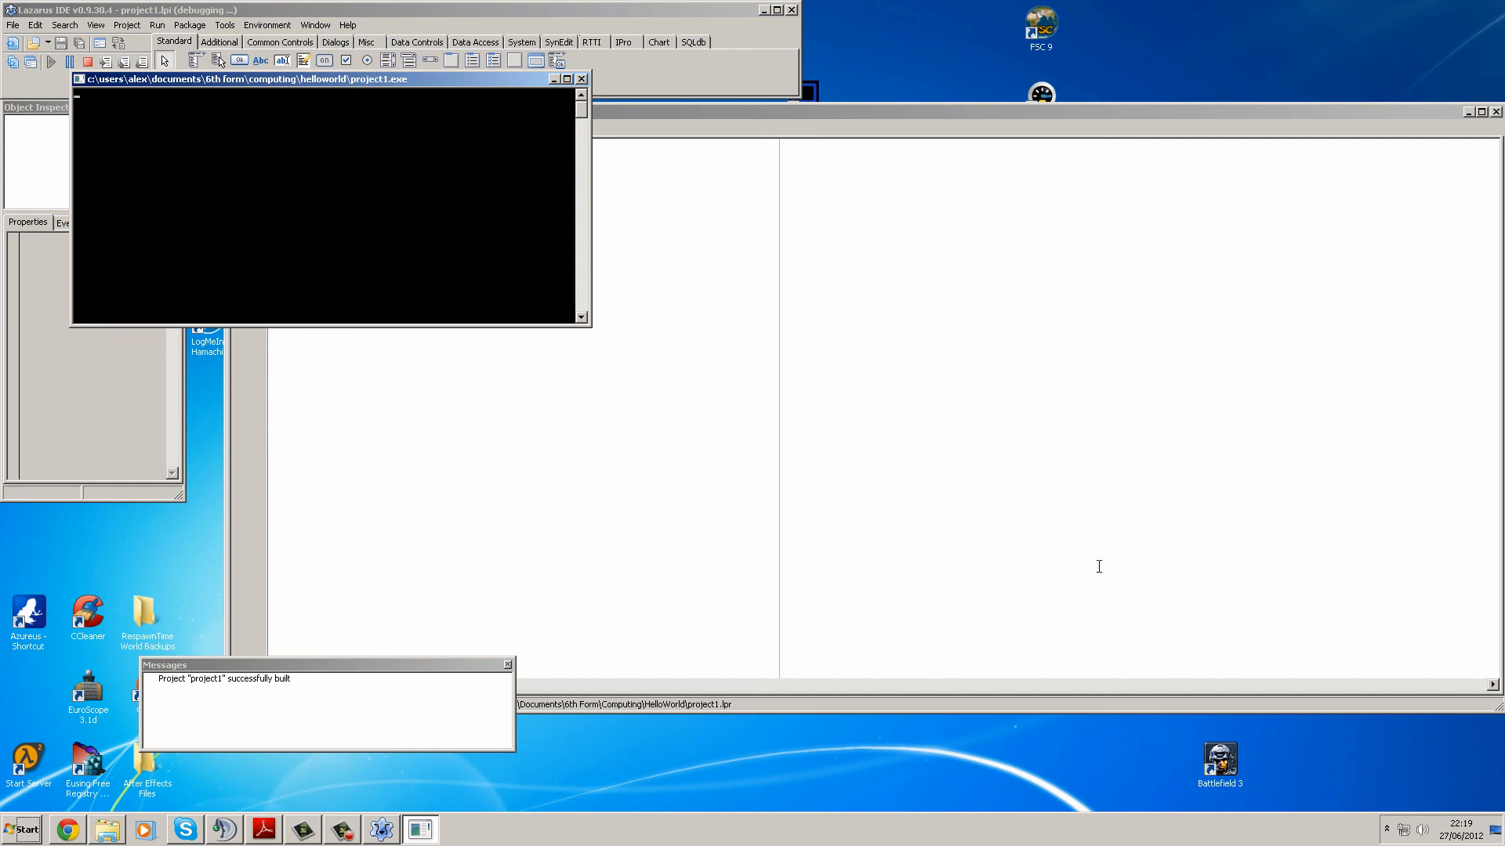